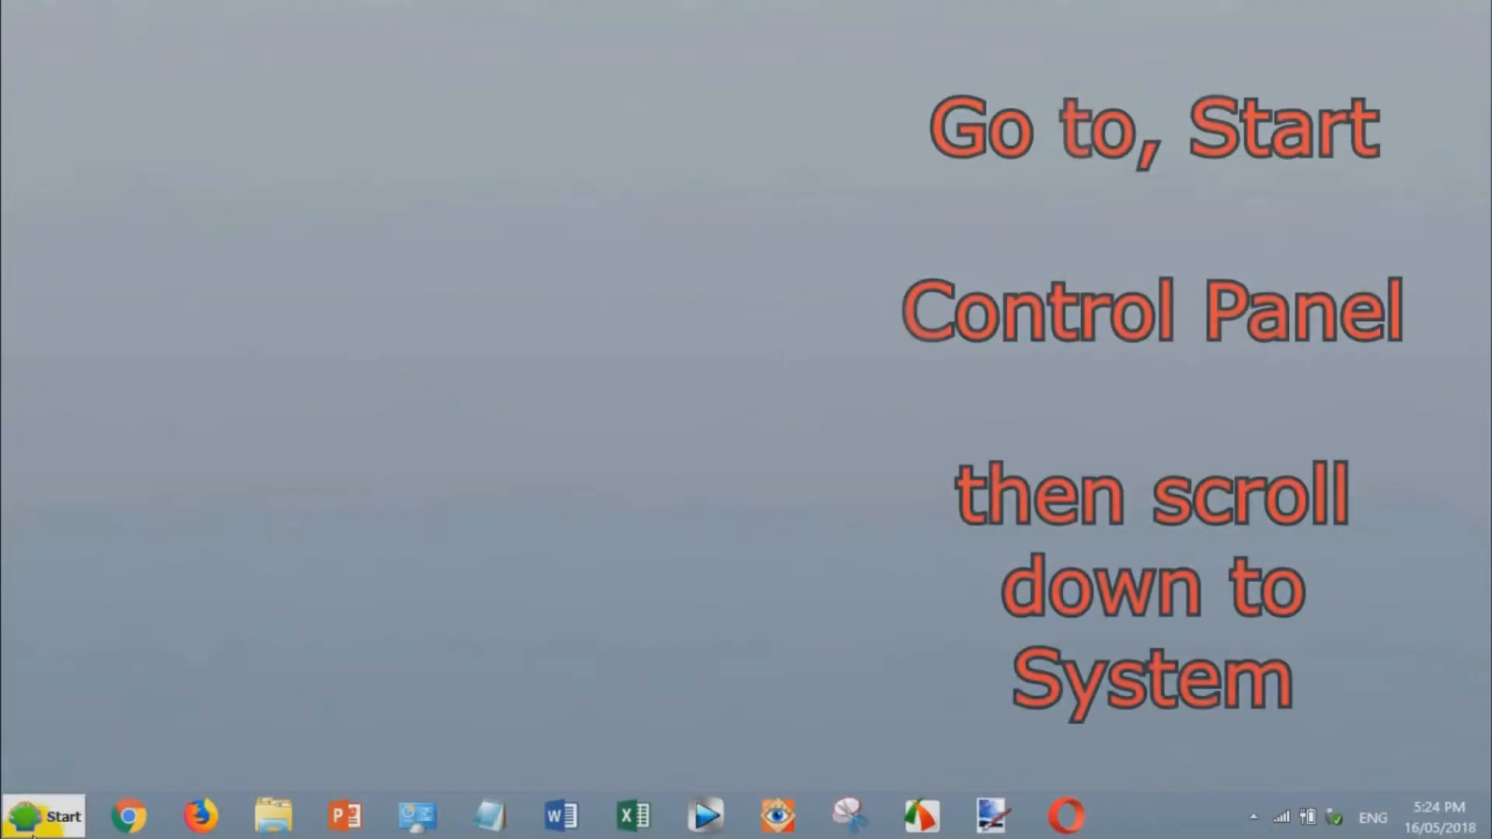
From the Start Menu, expand the Control Panel list and scroll to the System entry
click(46, 815)
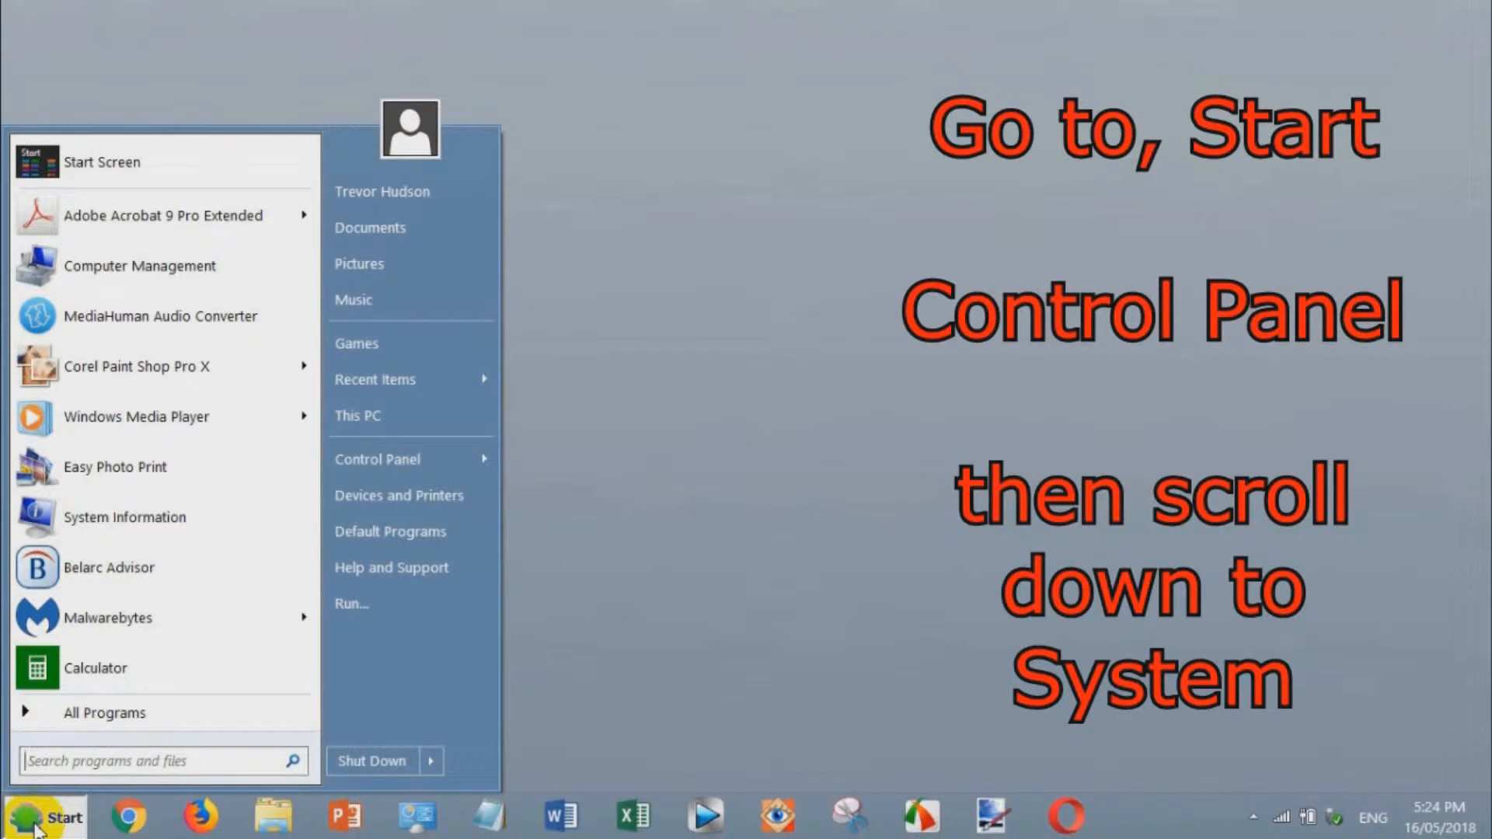
mouse_move(328, 501)
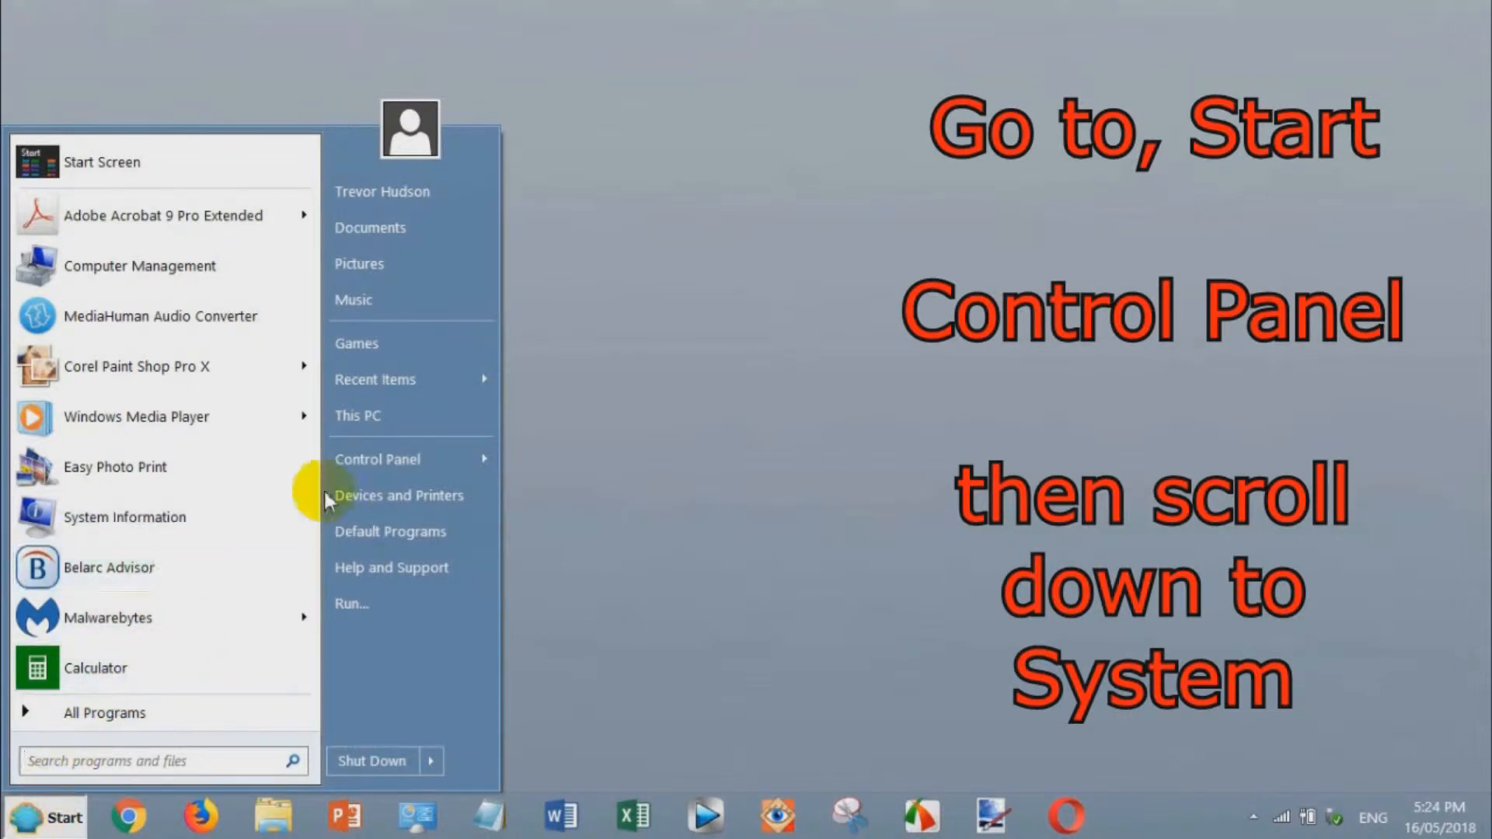
click(377, 458)
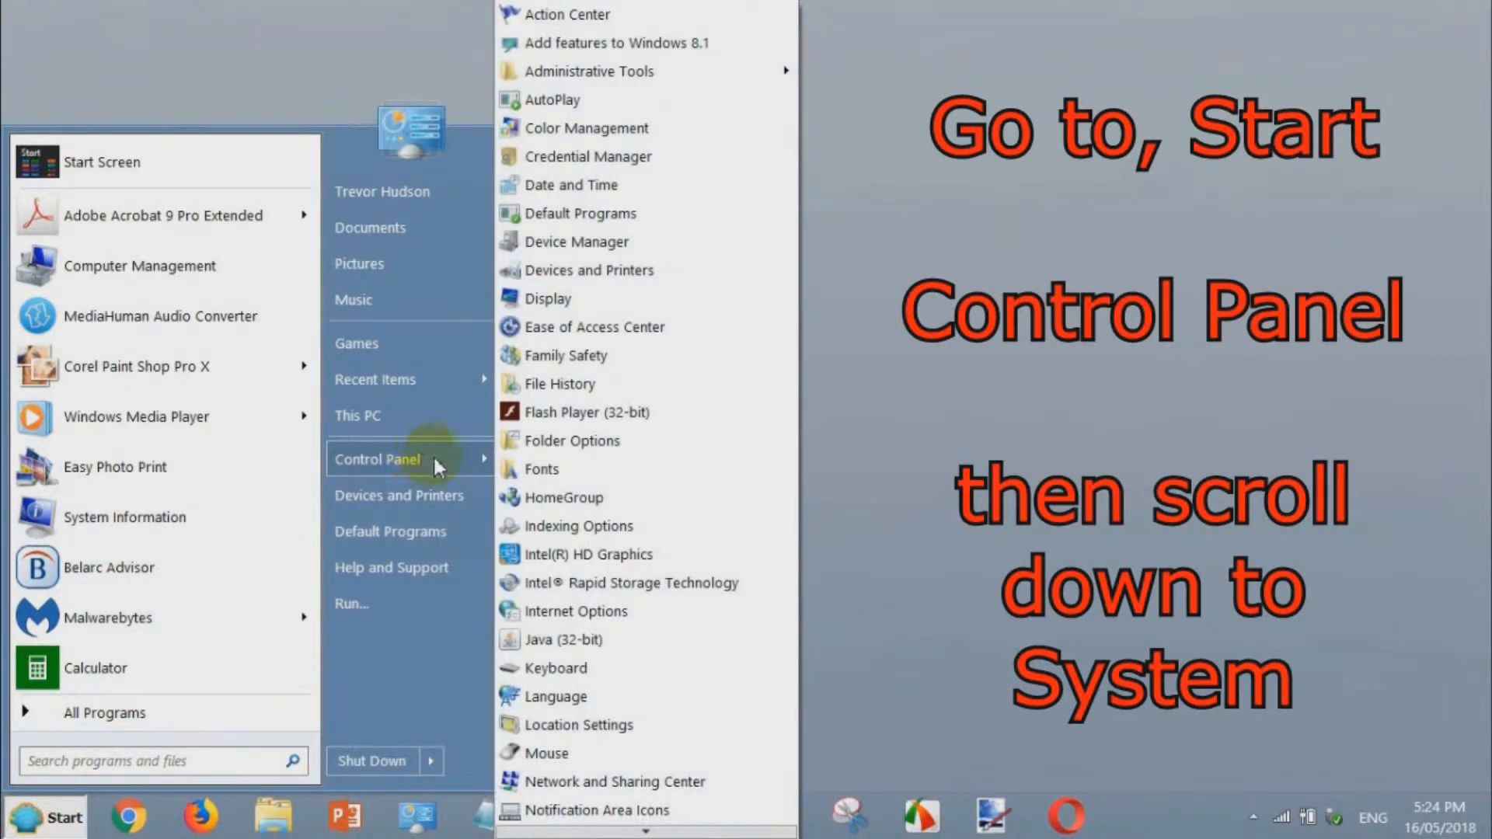
mouse_move(647, 469)
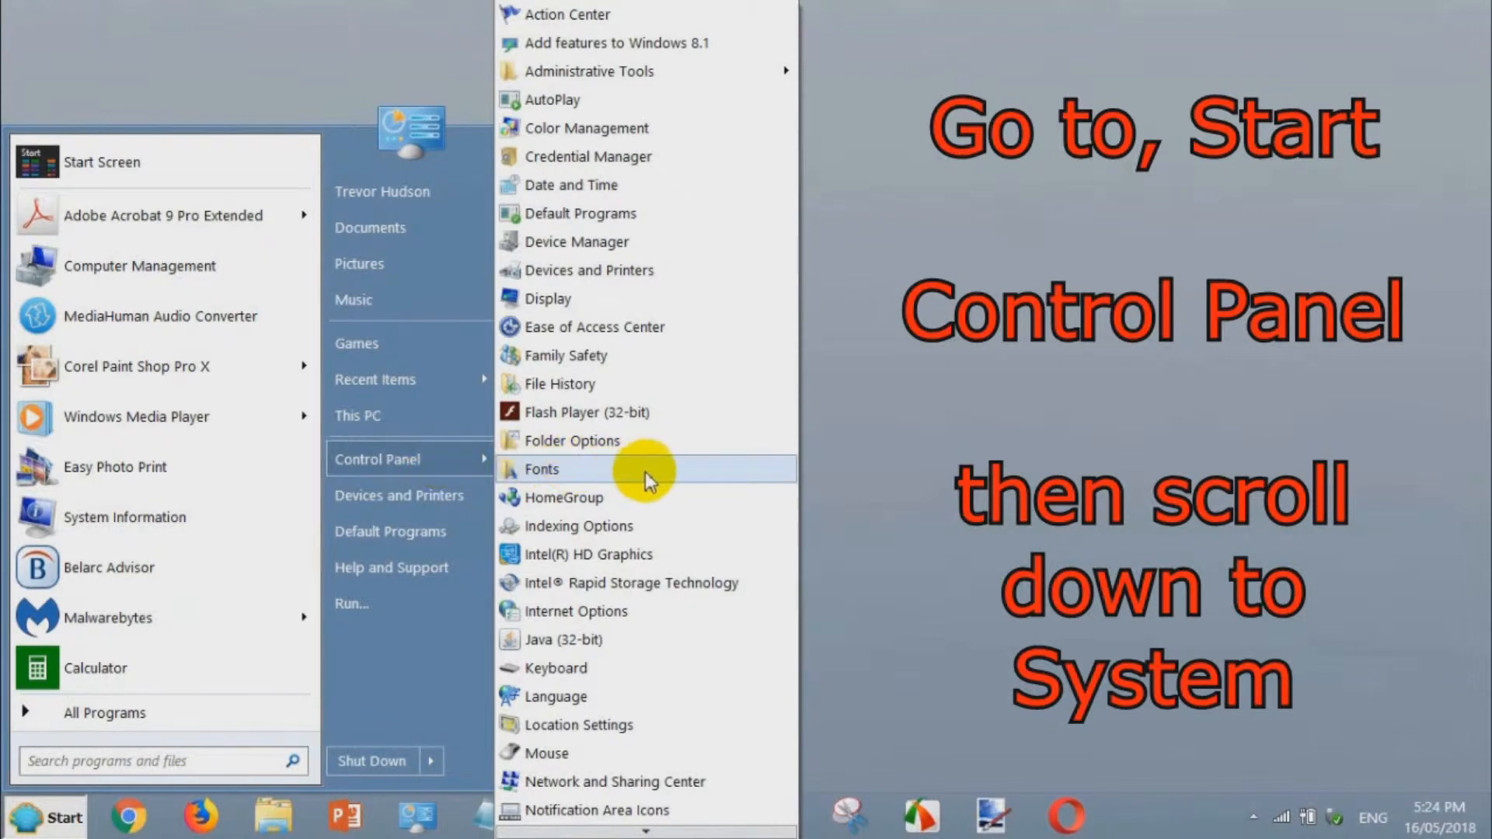
scroll(down, 3)
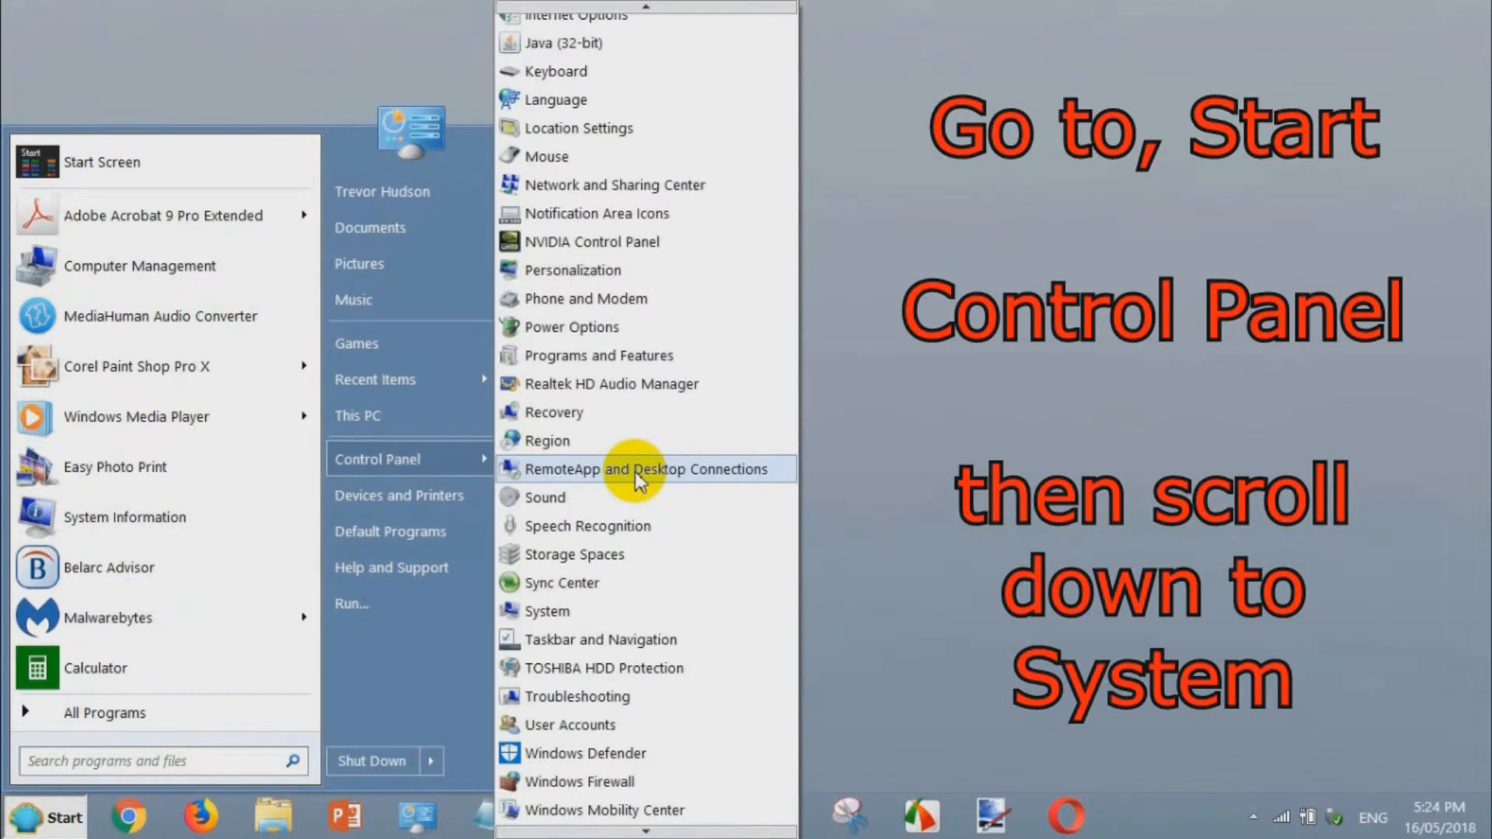
mouse_move(593, 619)
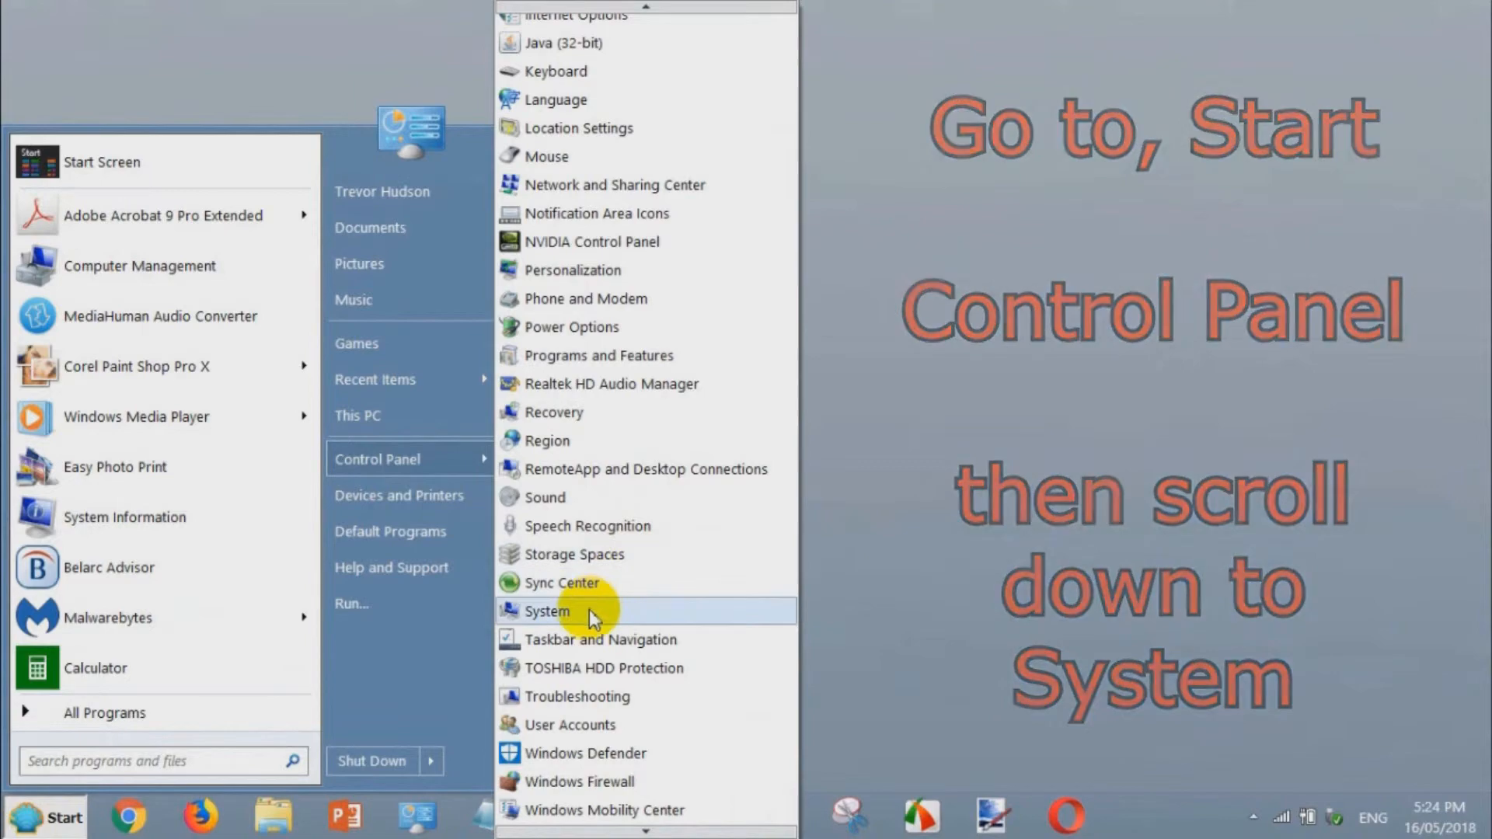
Open the System page from the Control Panel list
click(546, 611)
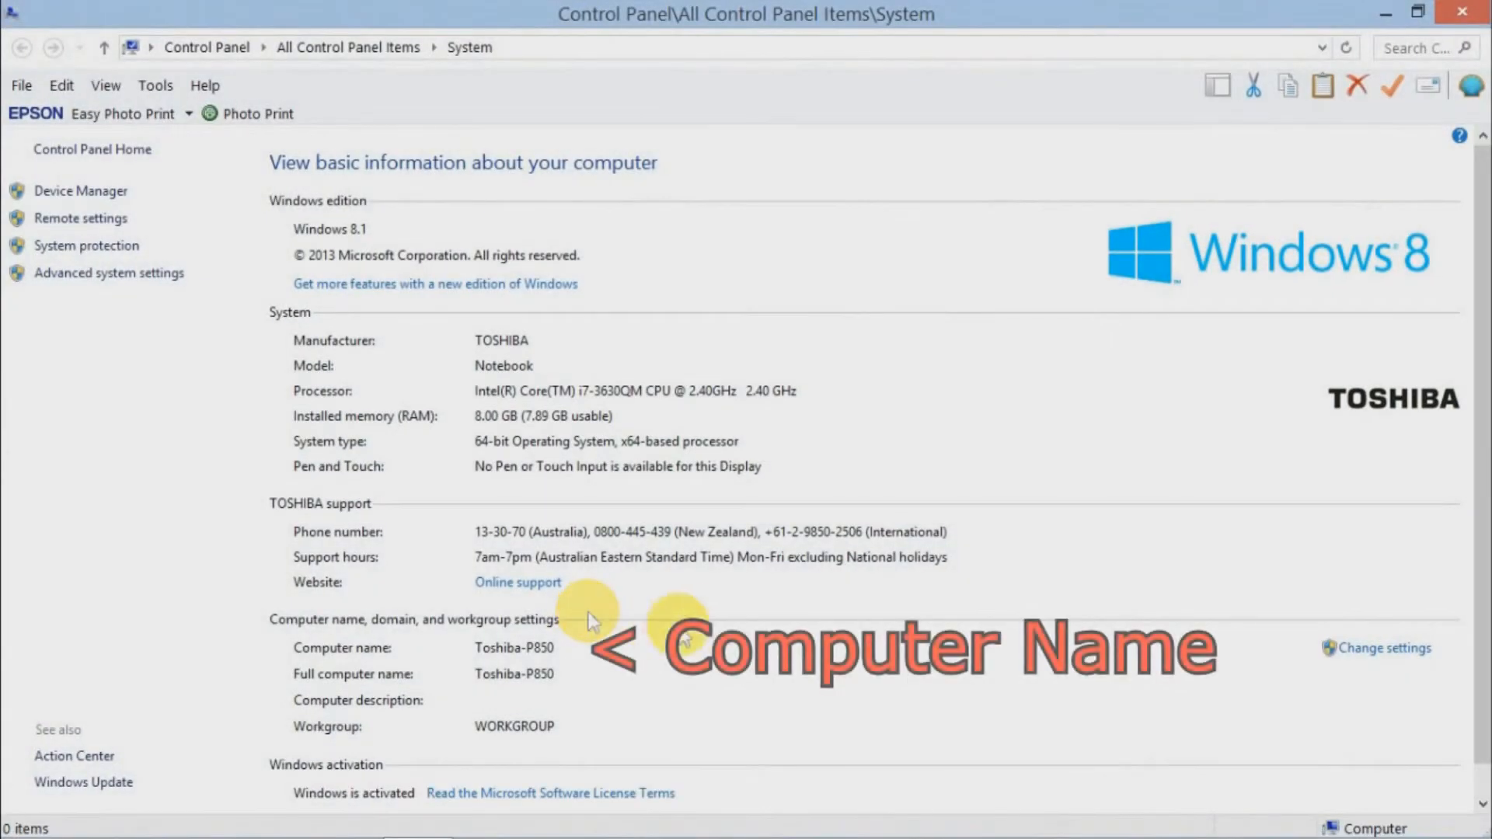
mouse_move(436, 671)
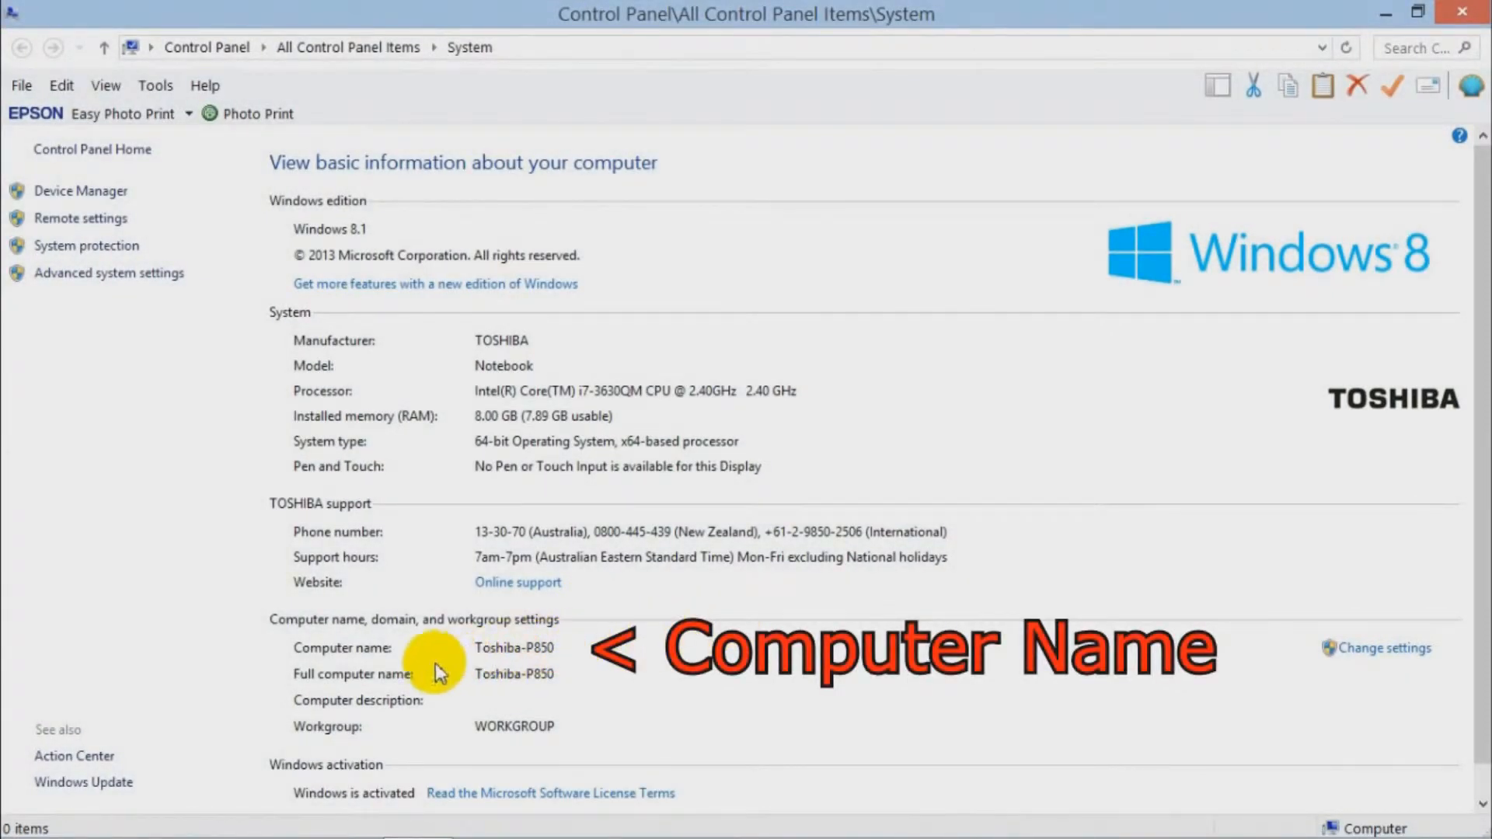
mouse_move(493, 674)
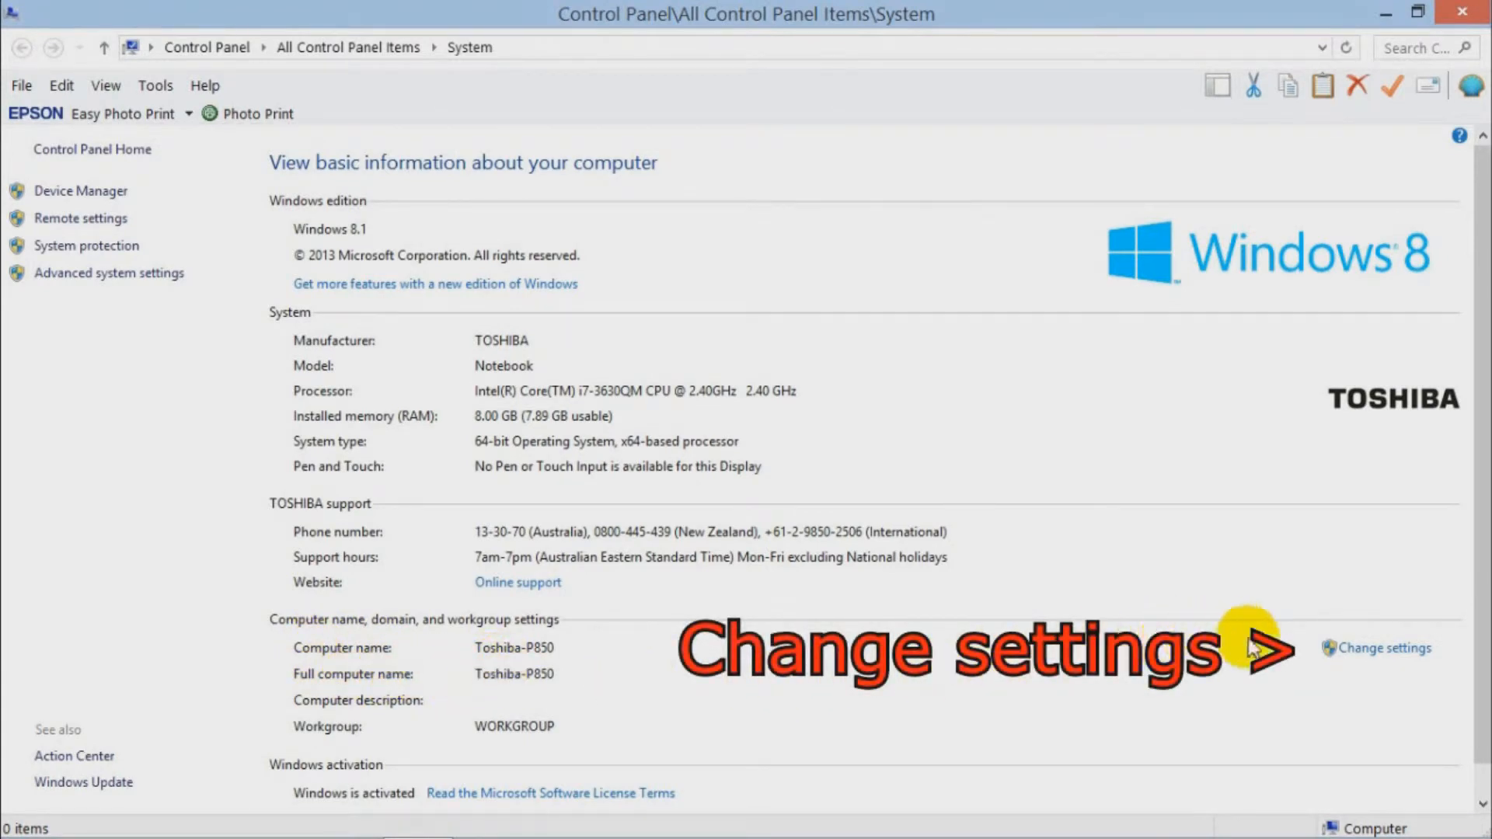
Change the computer name to ToshibaP850 in System Properties, acknowledge the restart notice, and close
click(1383, 648)
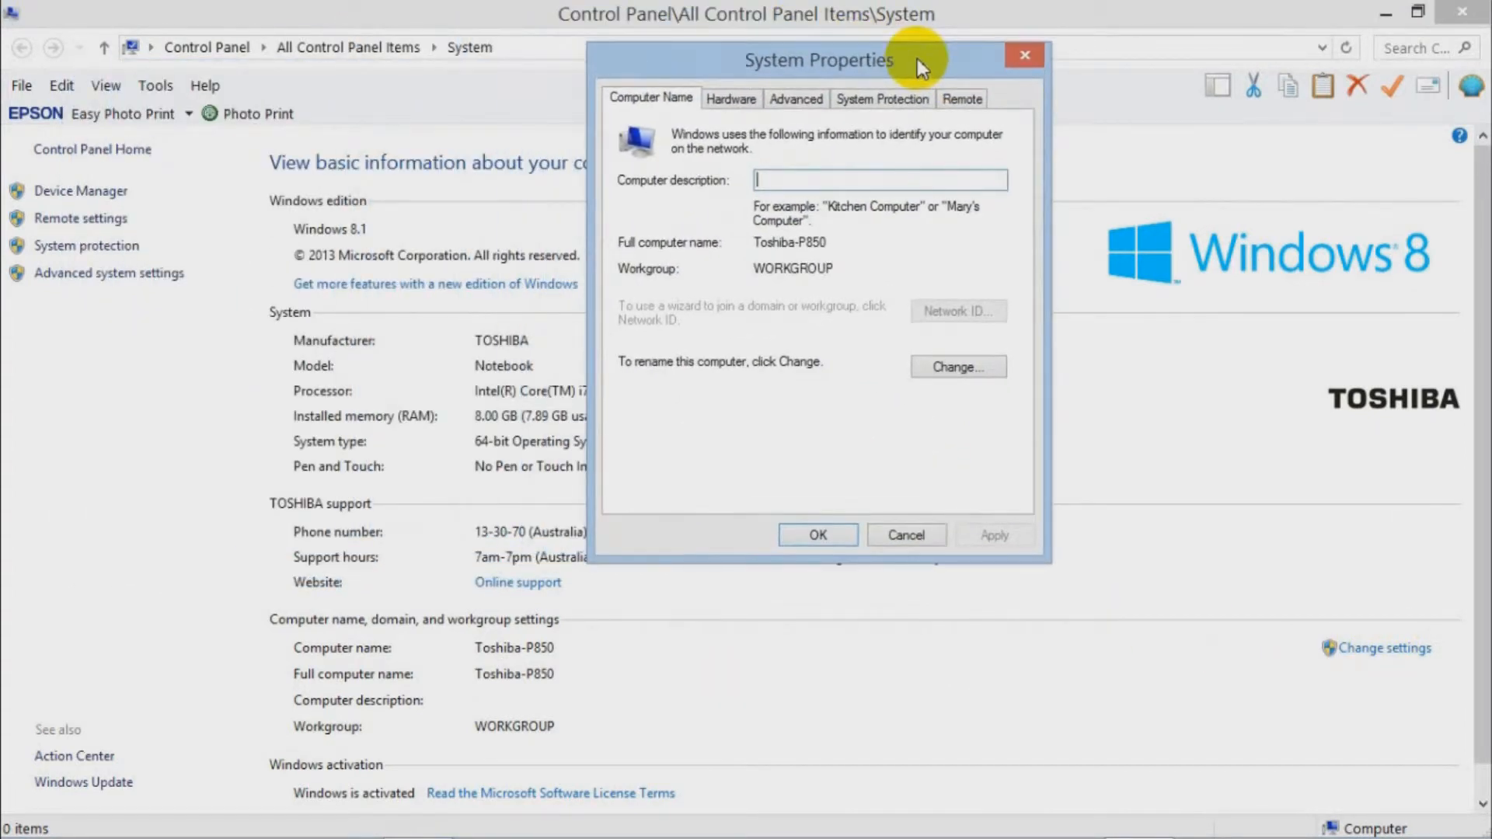
mouse_move(942, 355)
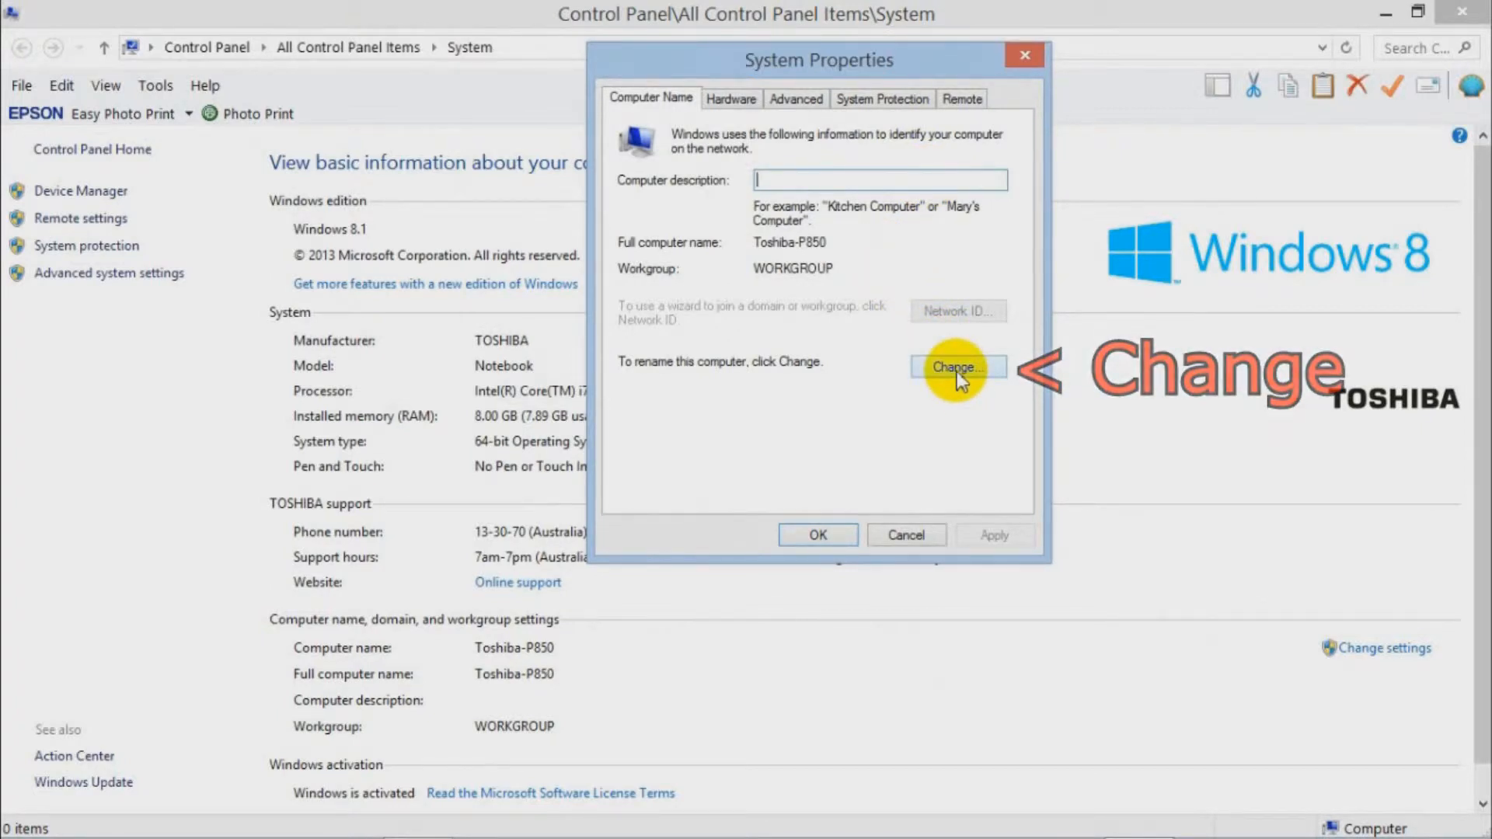
click(958, 368)
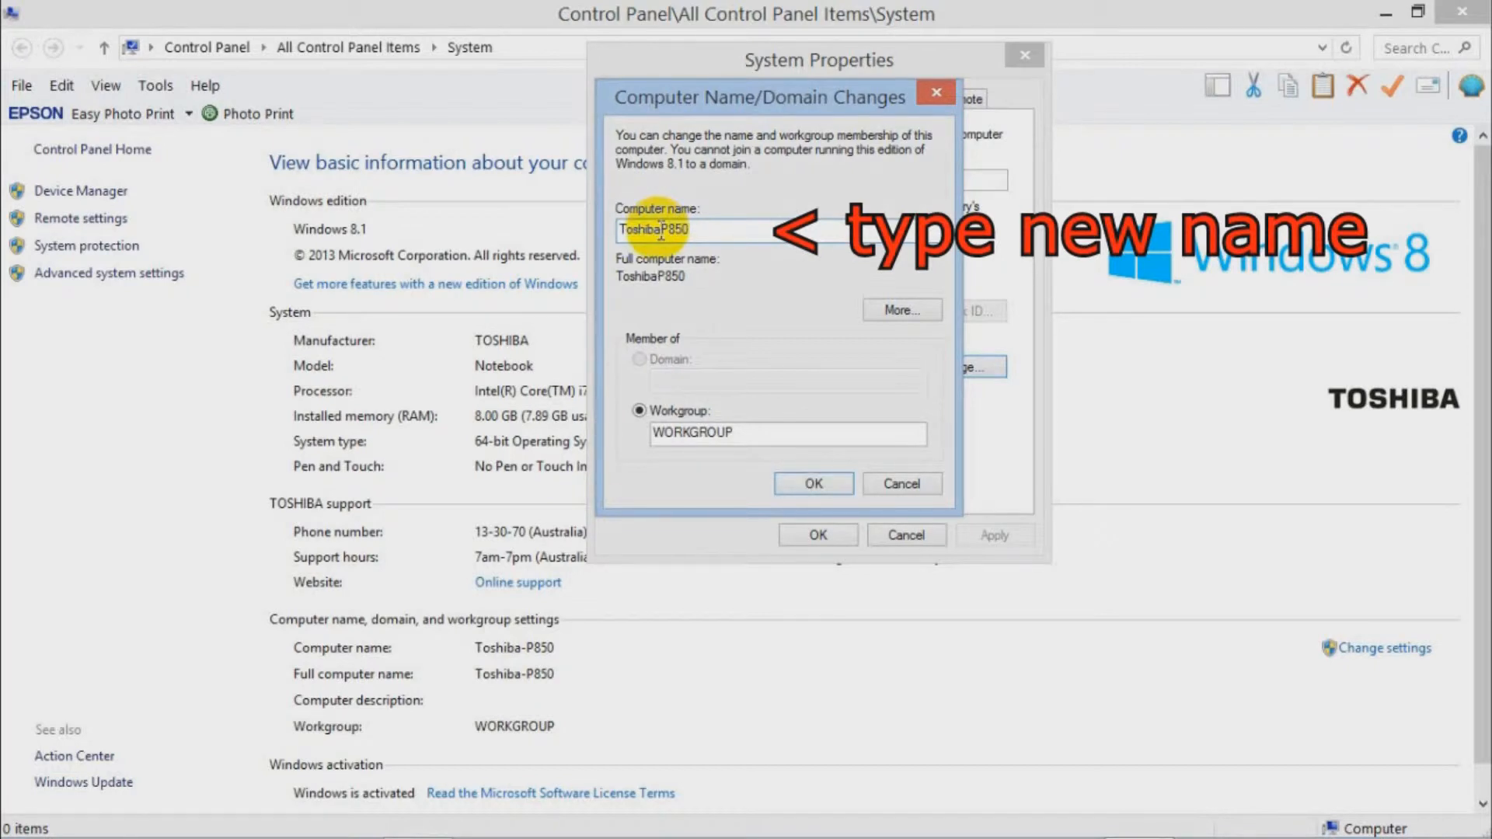
mouse_move(706, 283)
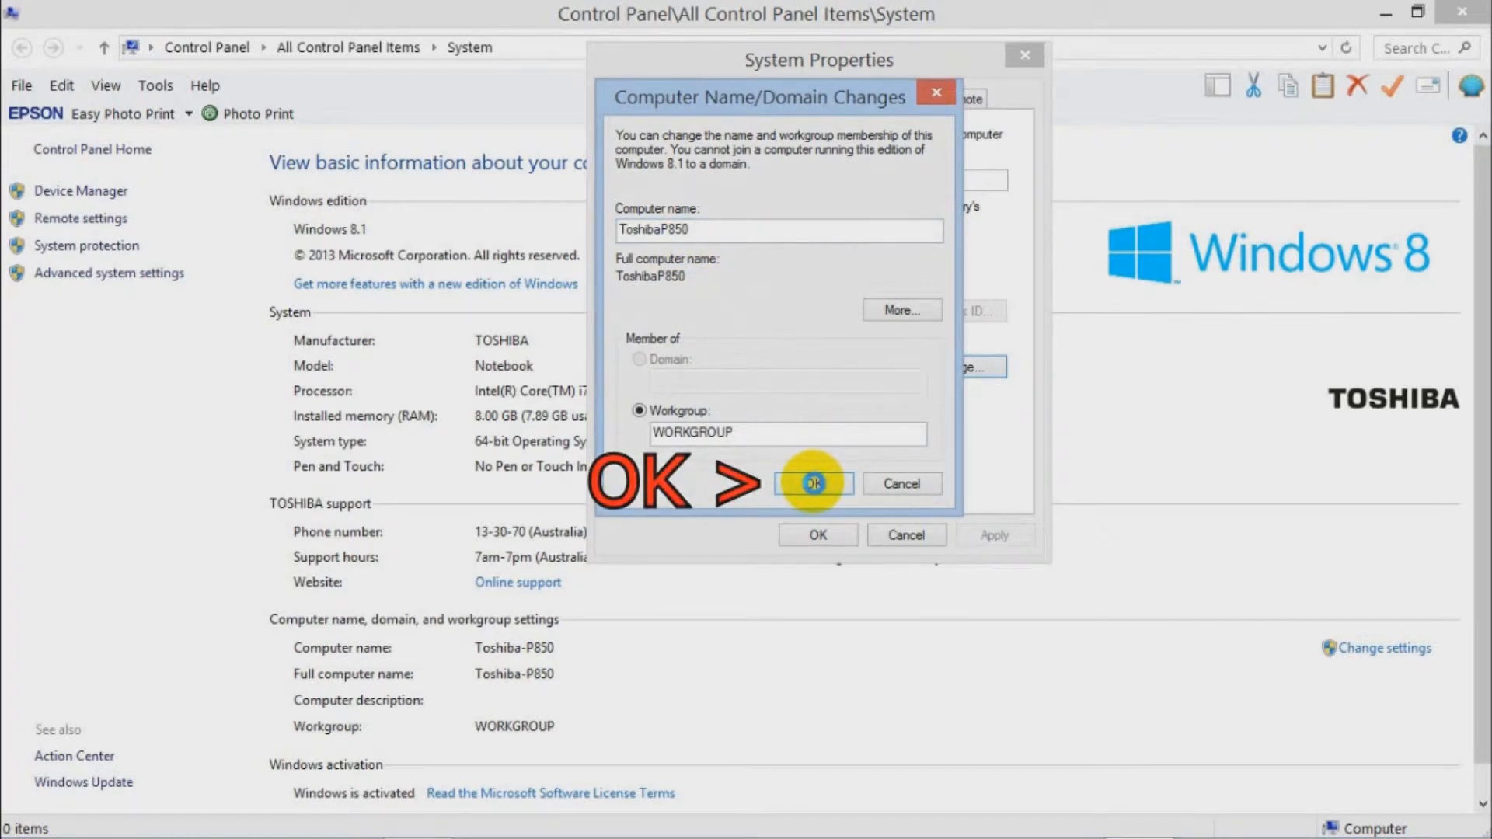
click(814, 483)
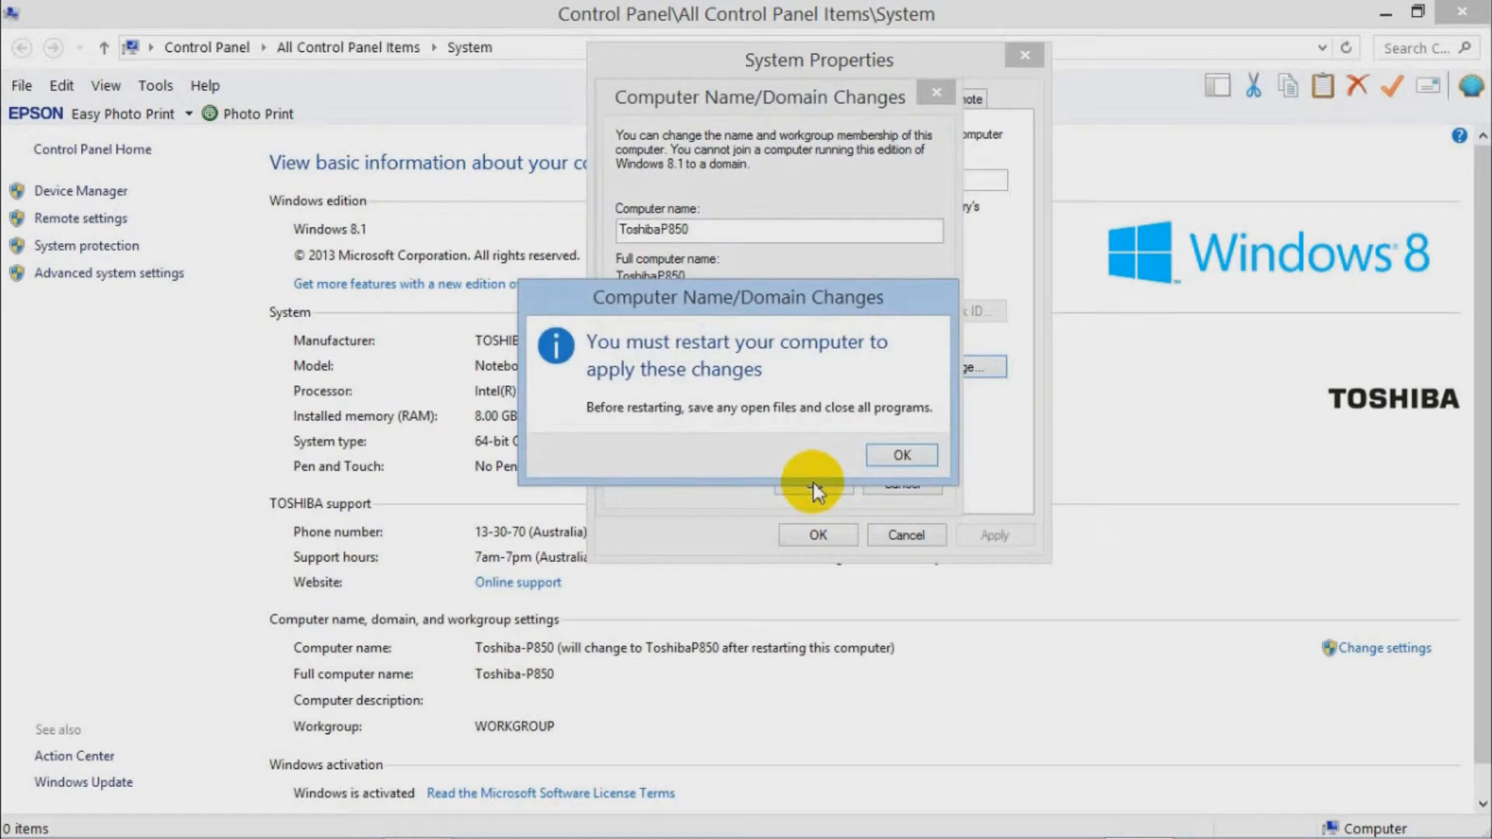
click(899, 455)
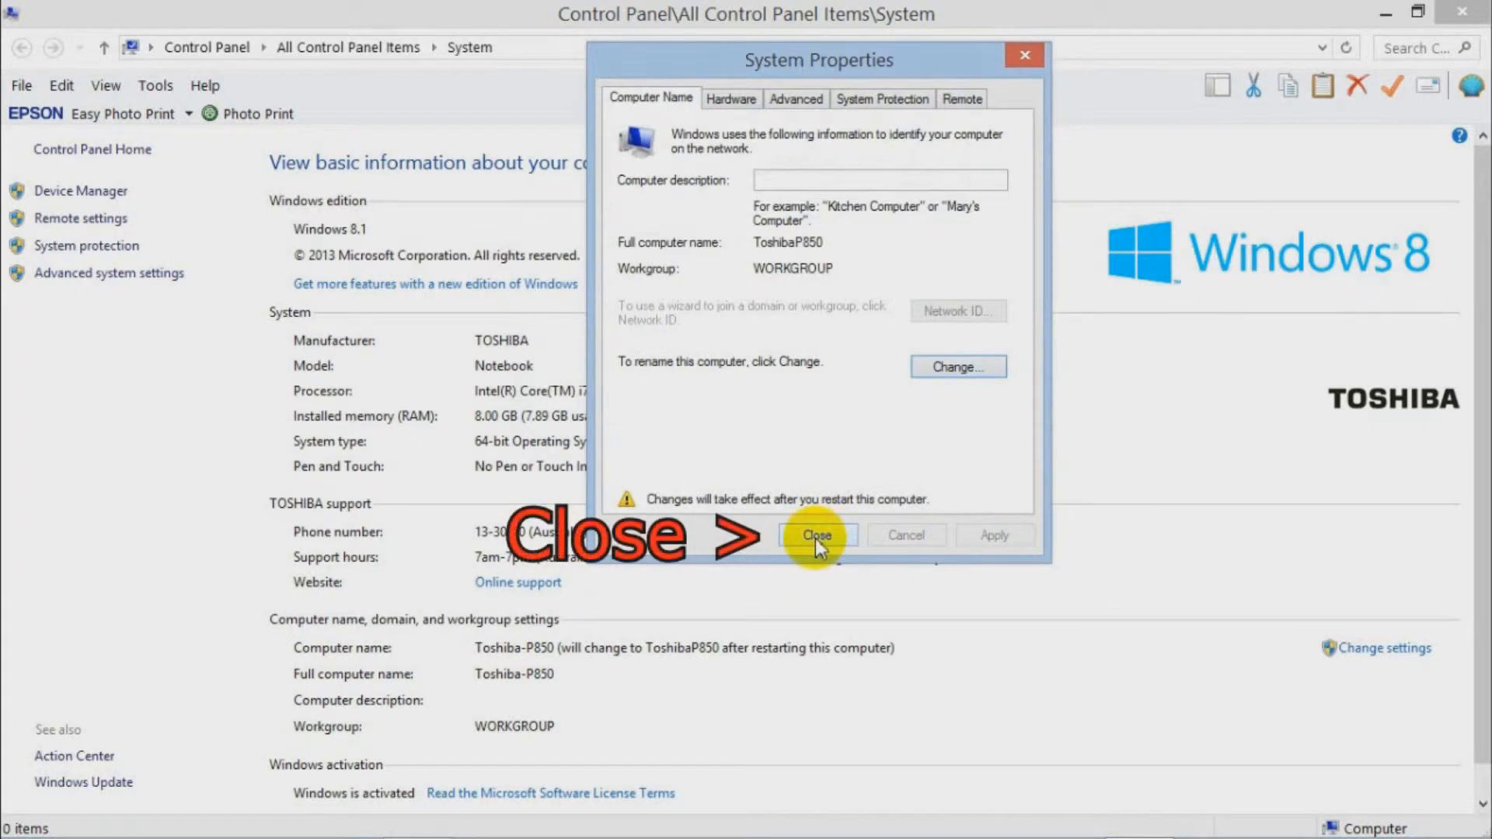
click(816, 535)
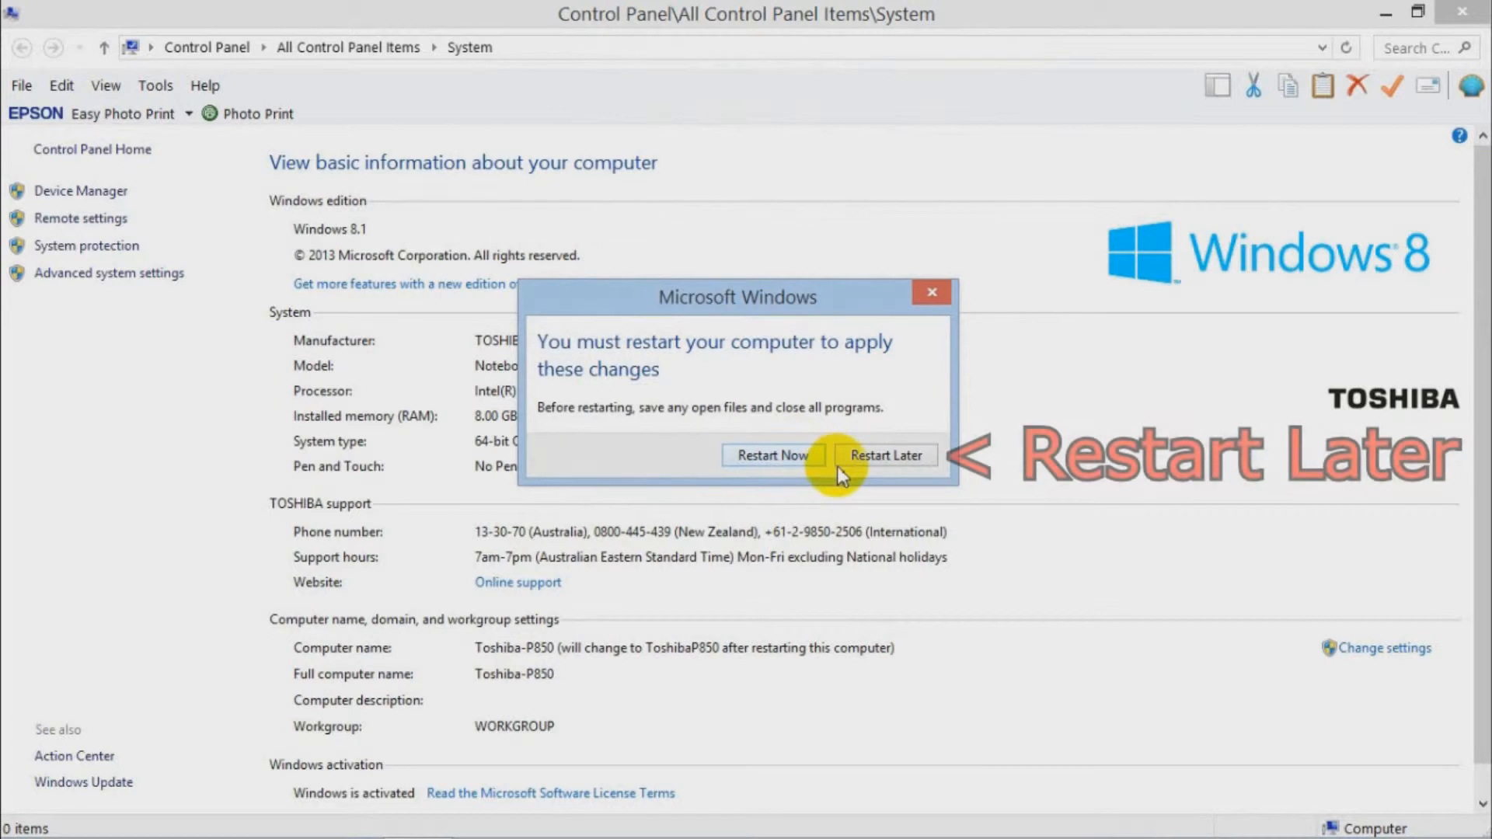
mouse_move(885, 455)
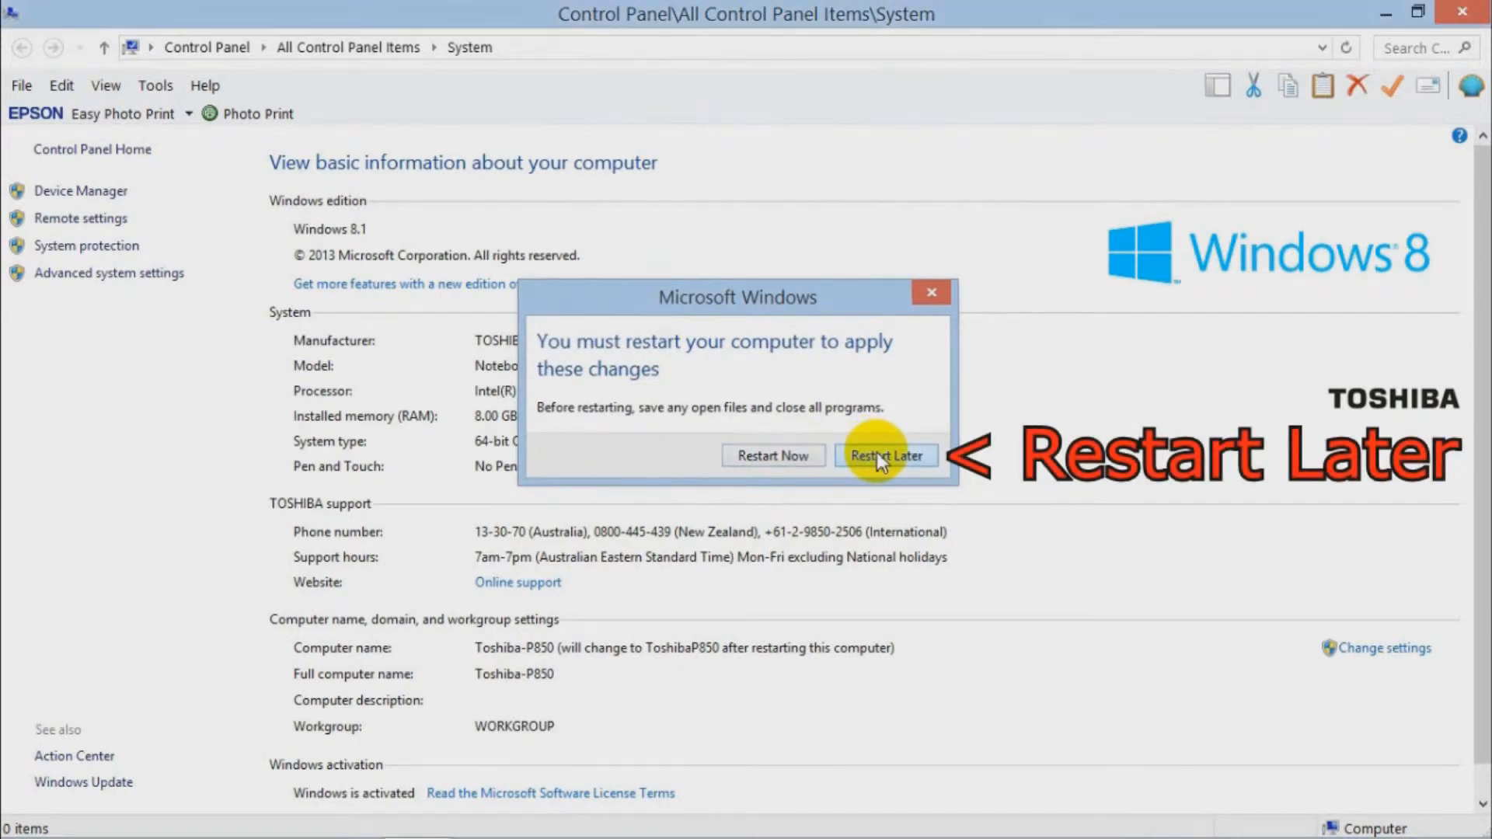
Choose Restart Later in the restart prompt
click(884, 455)
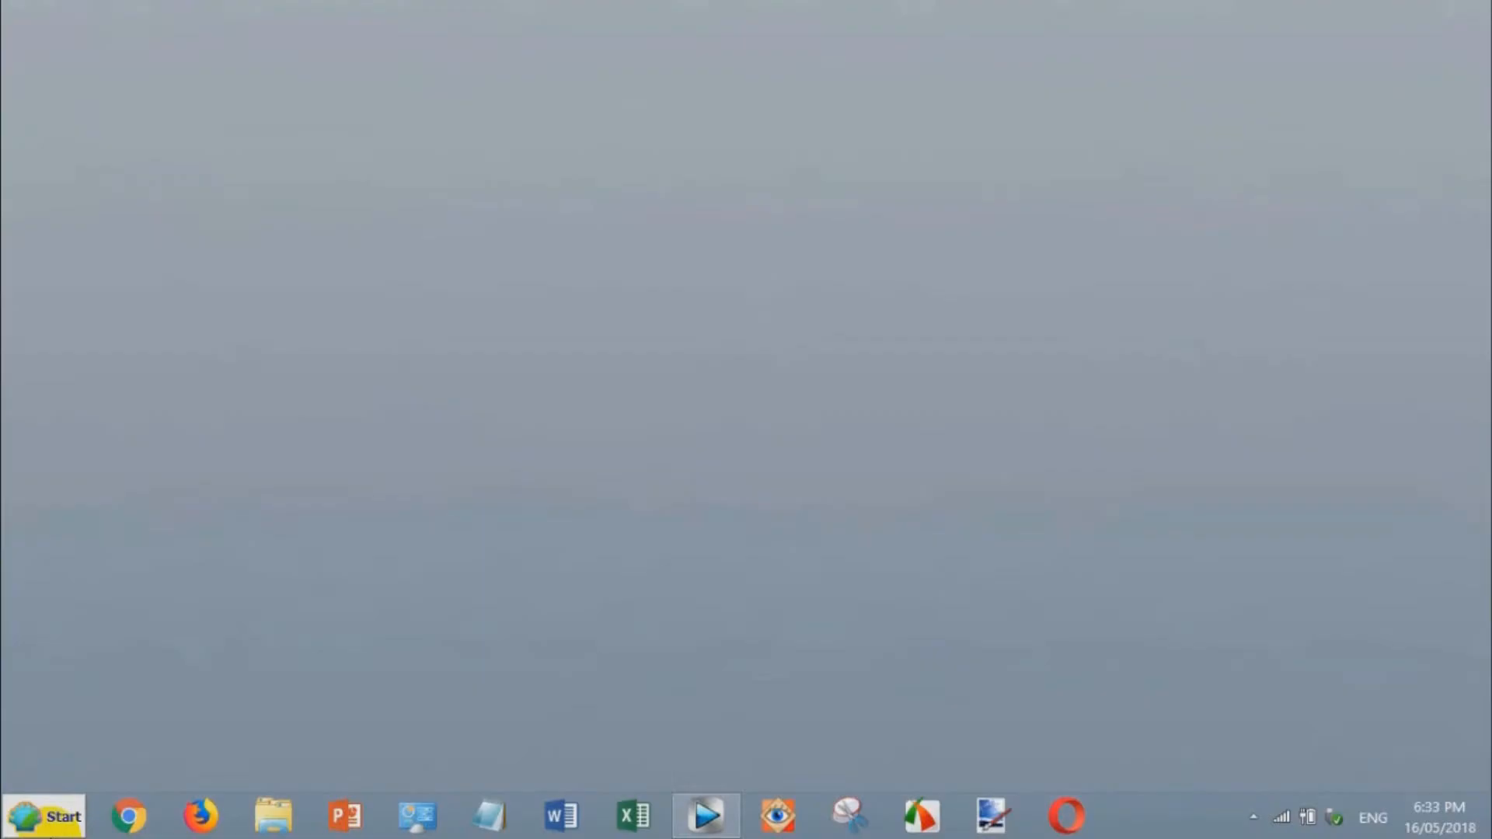
Run regedit from the Start Menu's Run dialog, replacing the old entry
click(45, 817)
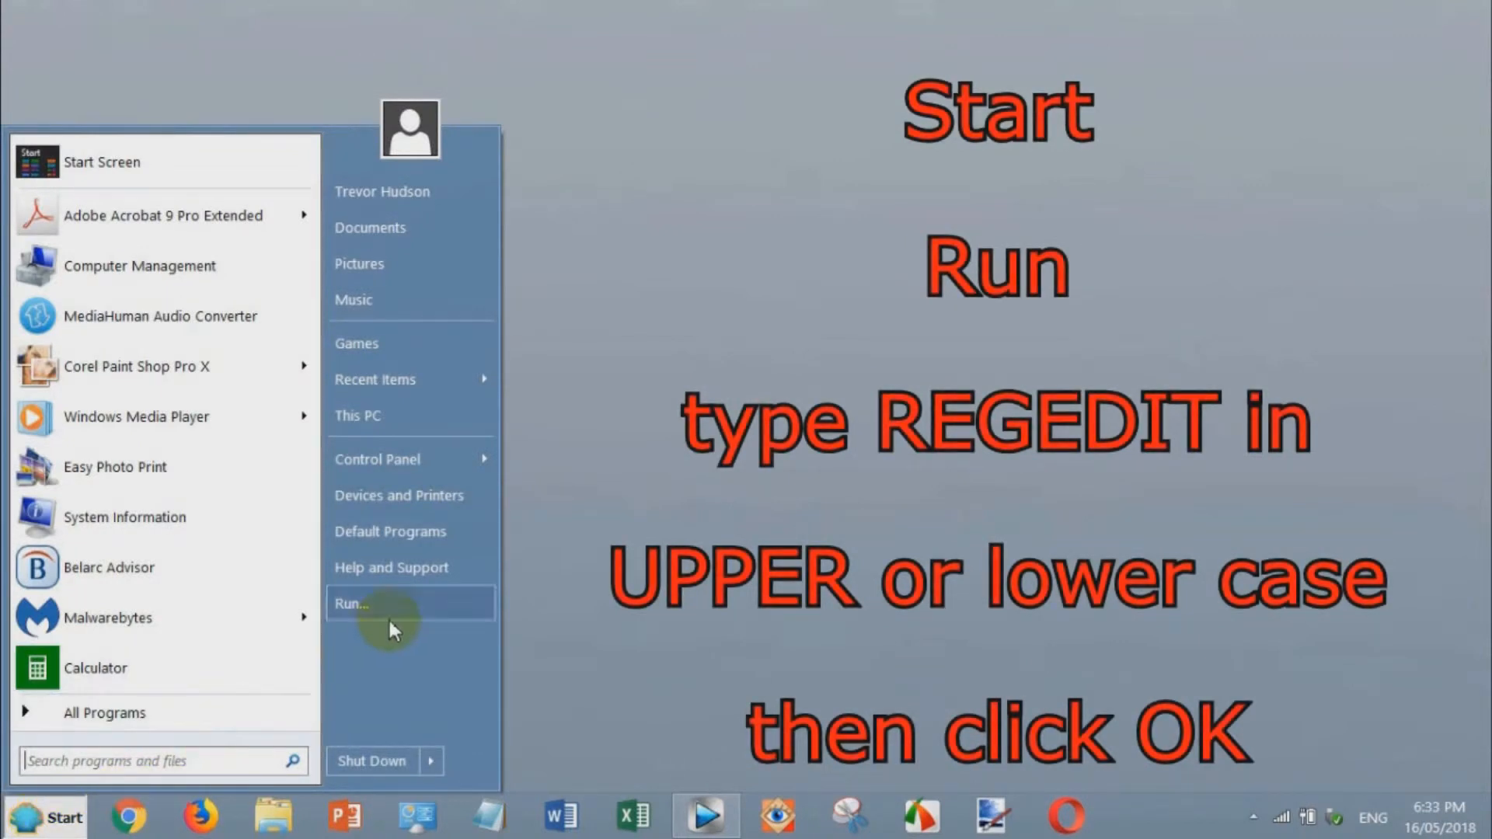
click(385, 603)
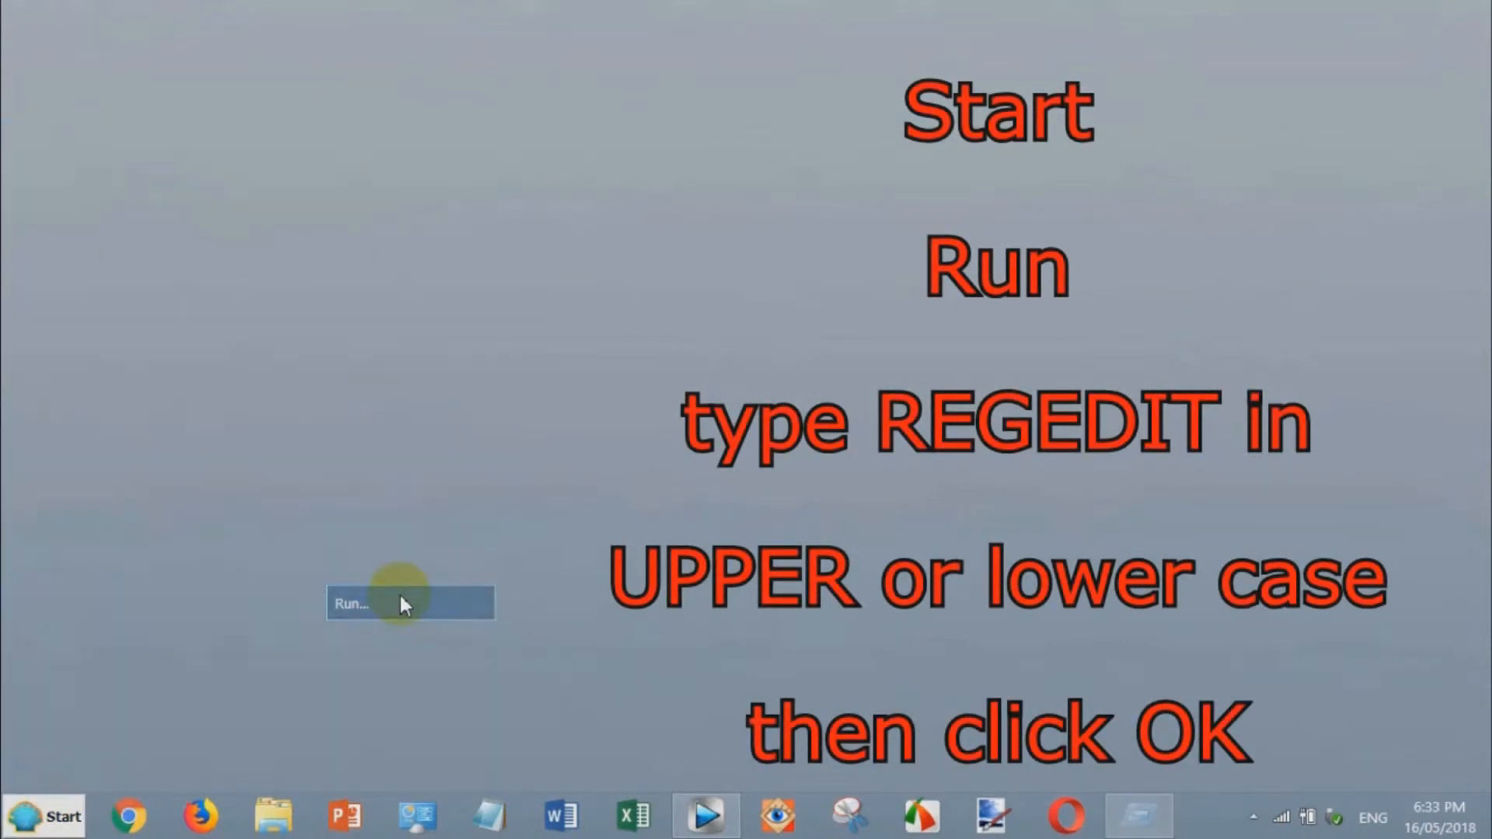
click(352, 603)
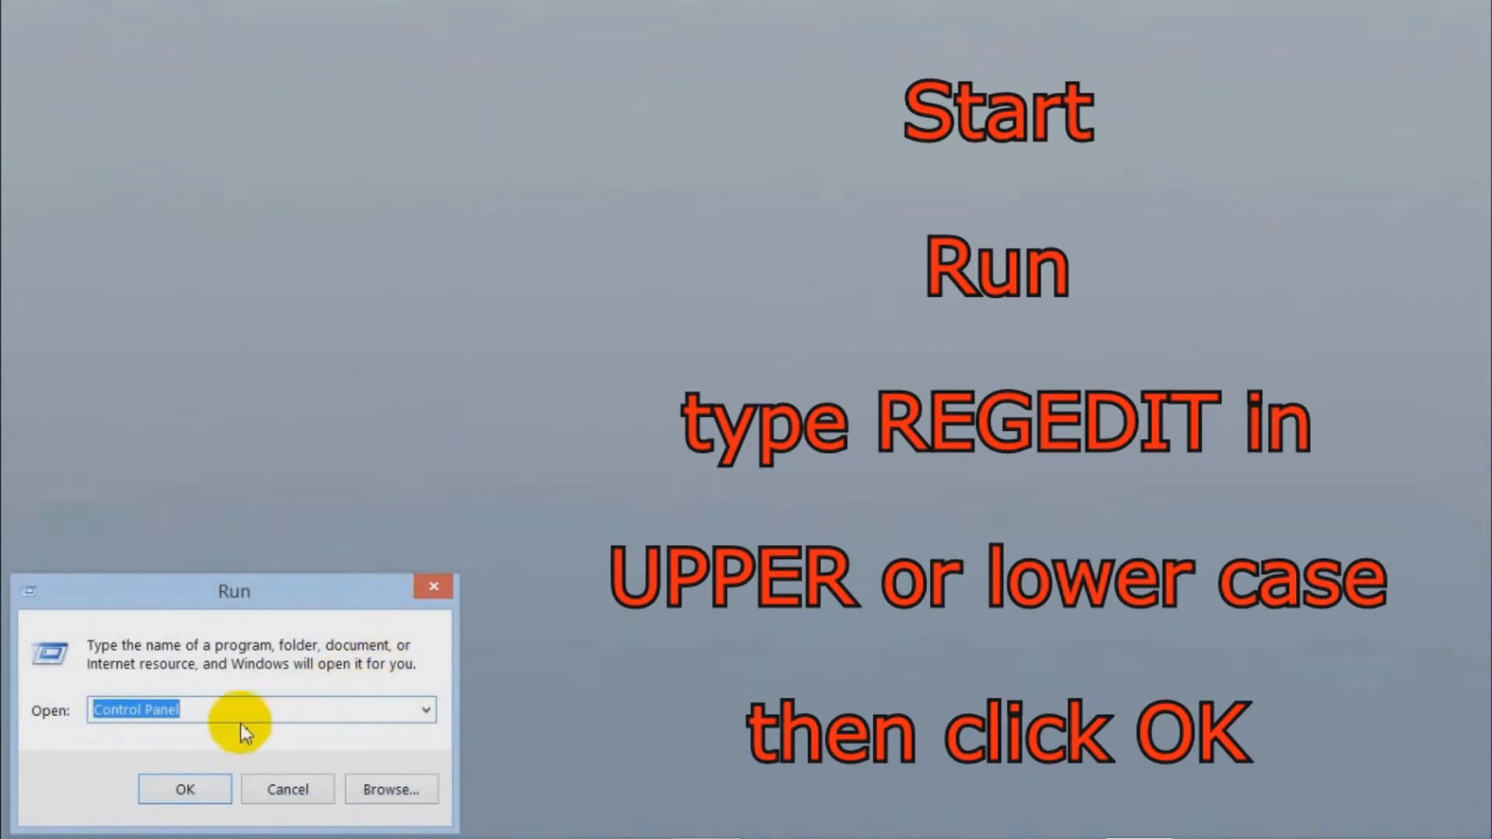
click(242, 710)
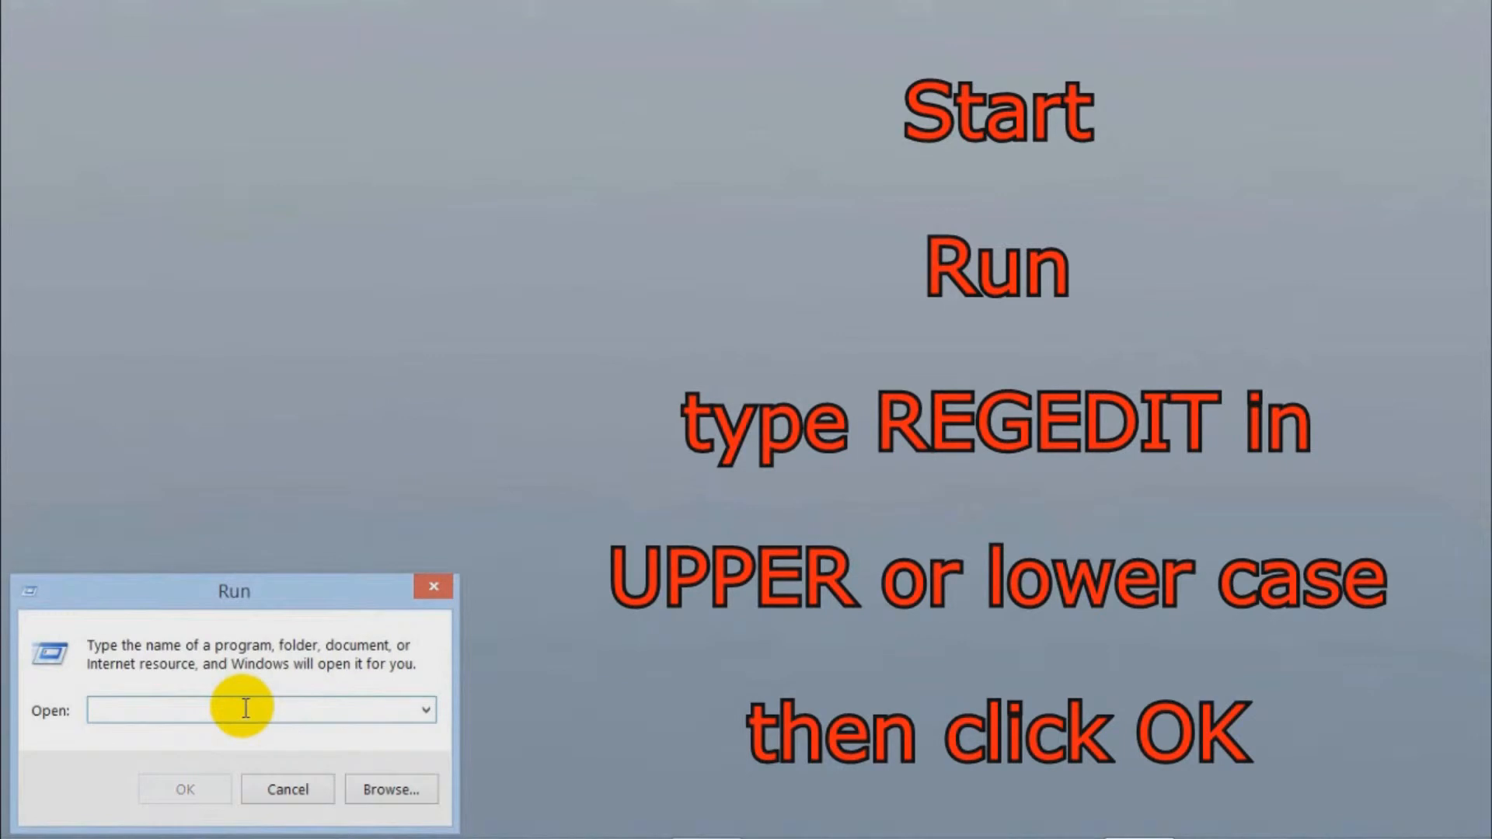
text(regedit)
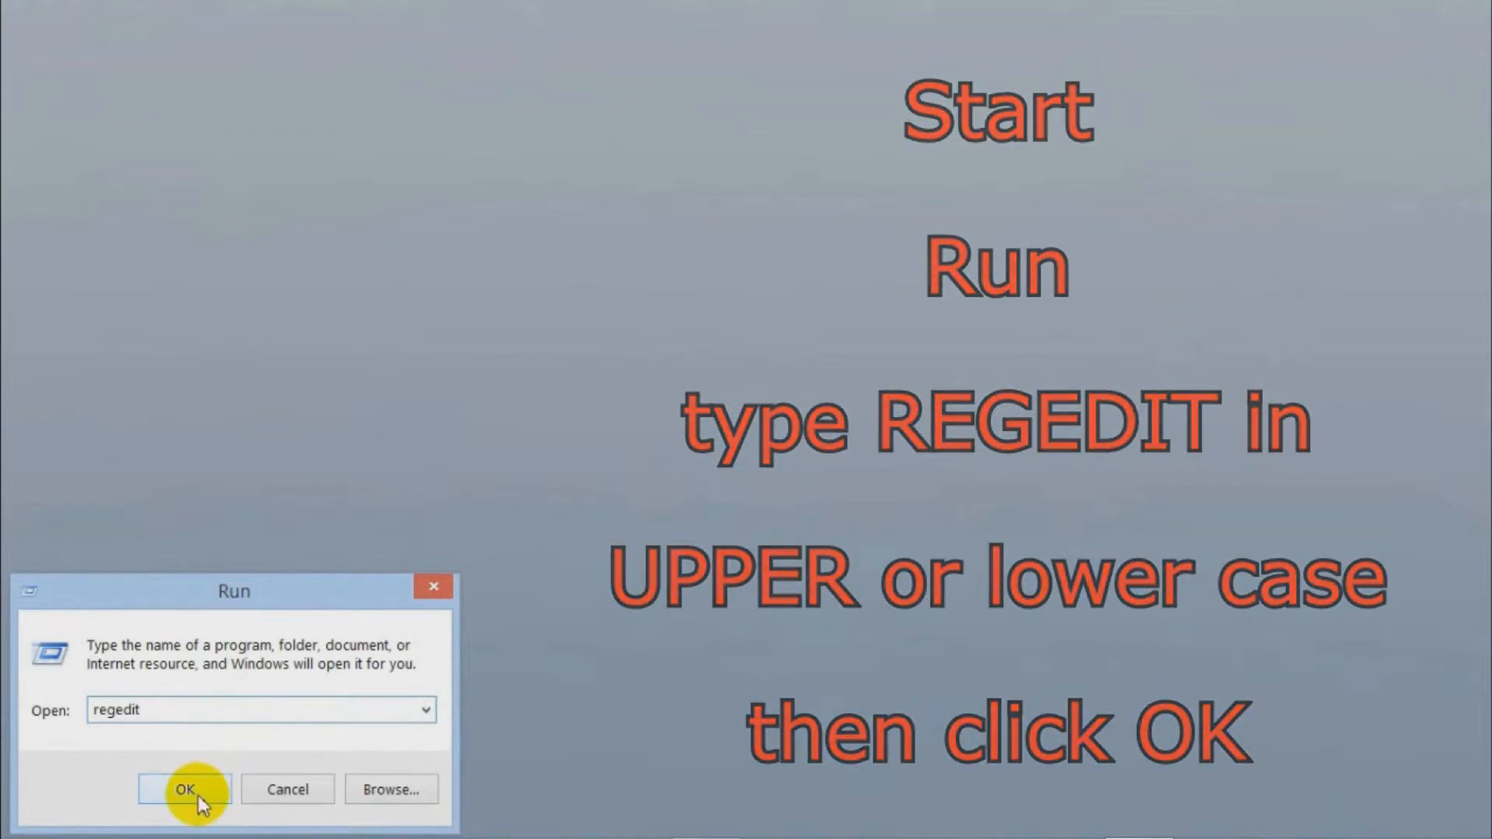
click(185, 789)
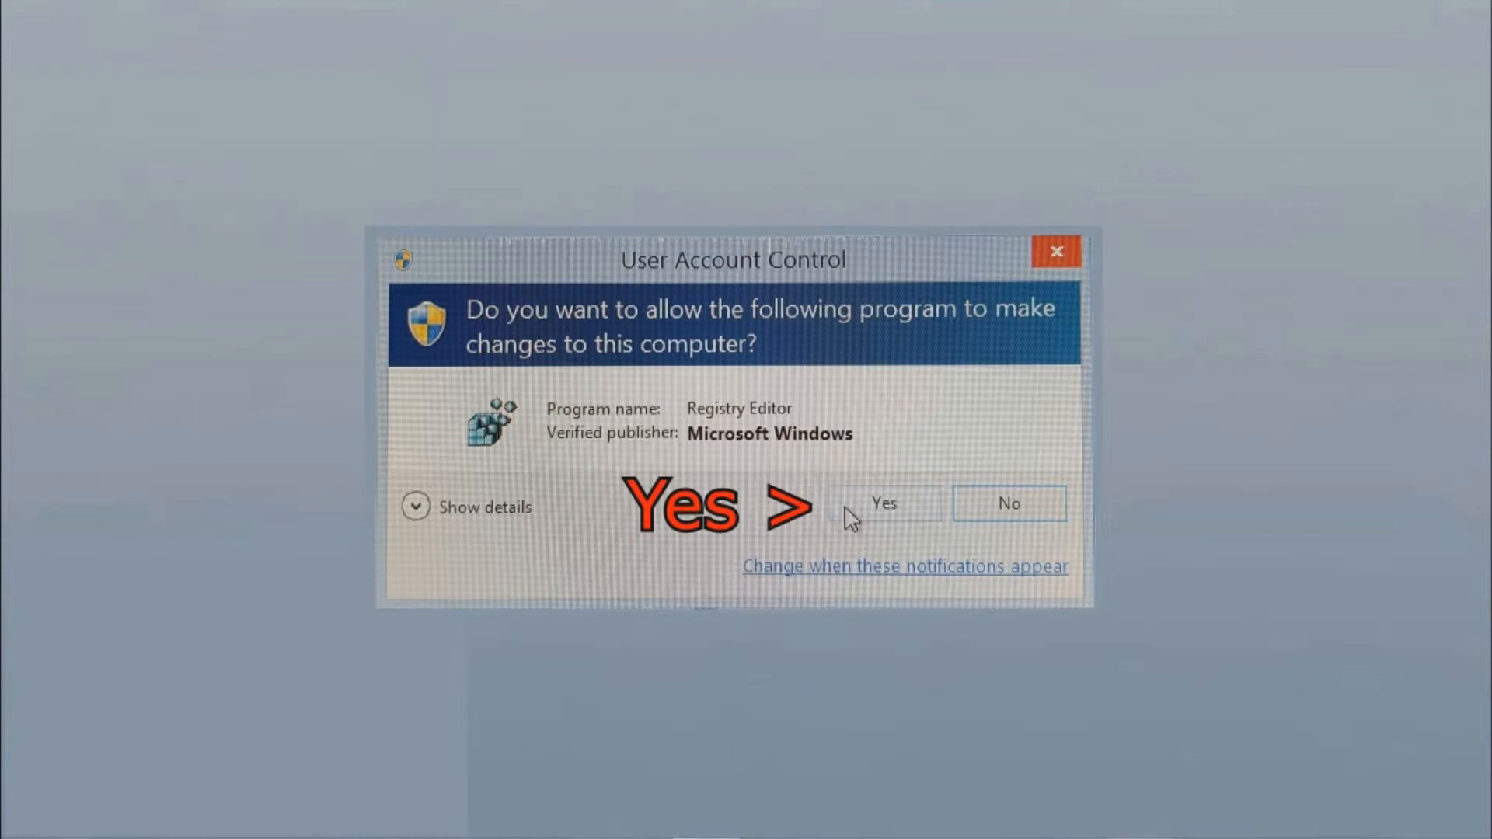
Approve the User Account Control prompt for Registry Editor
click(881, 504)
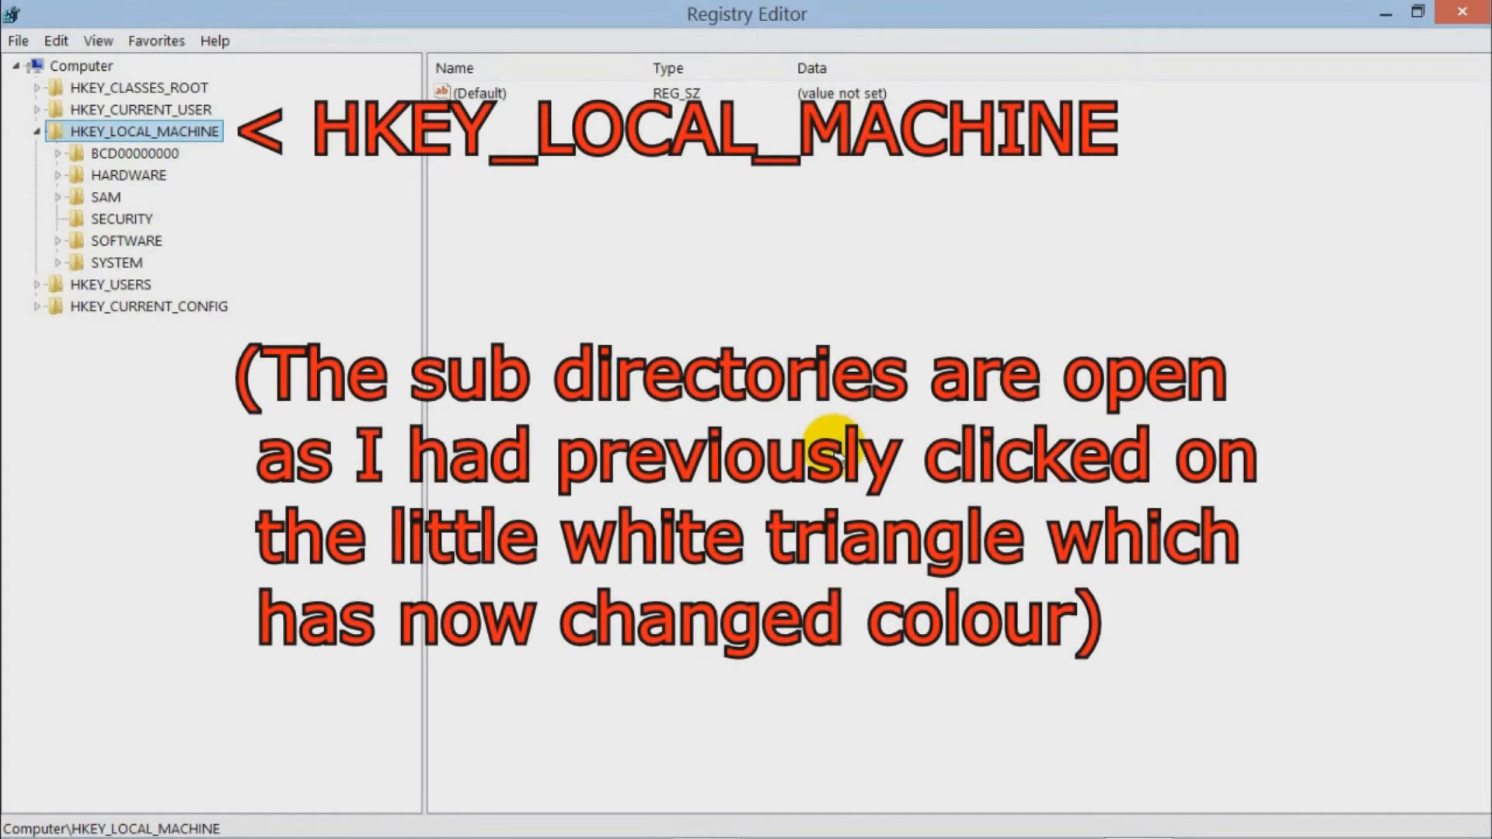
mouse_move(331, 269)
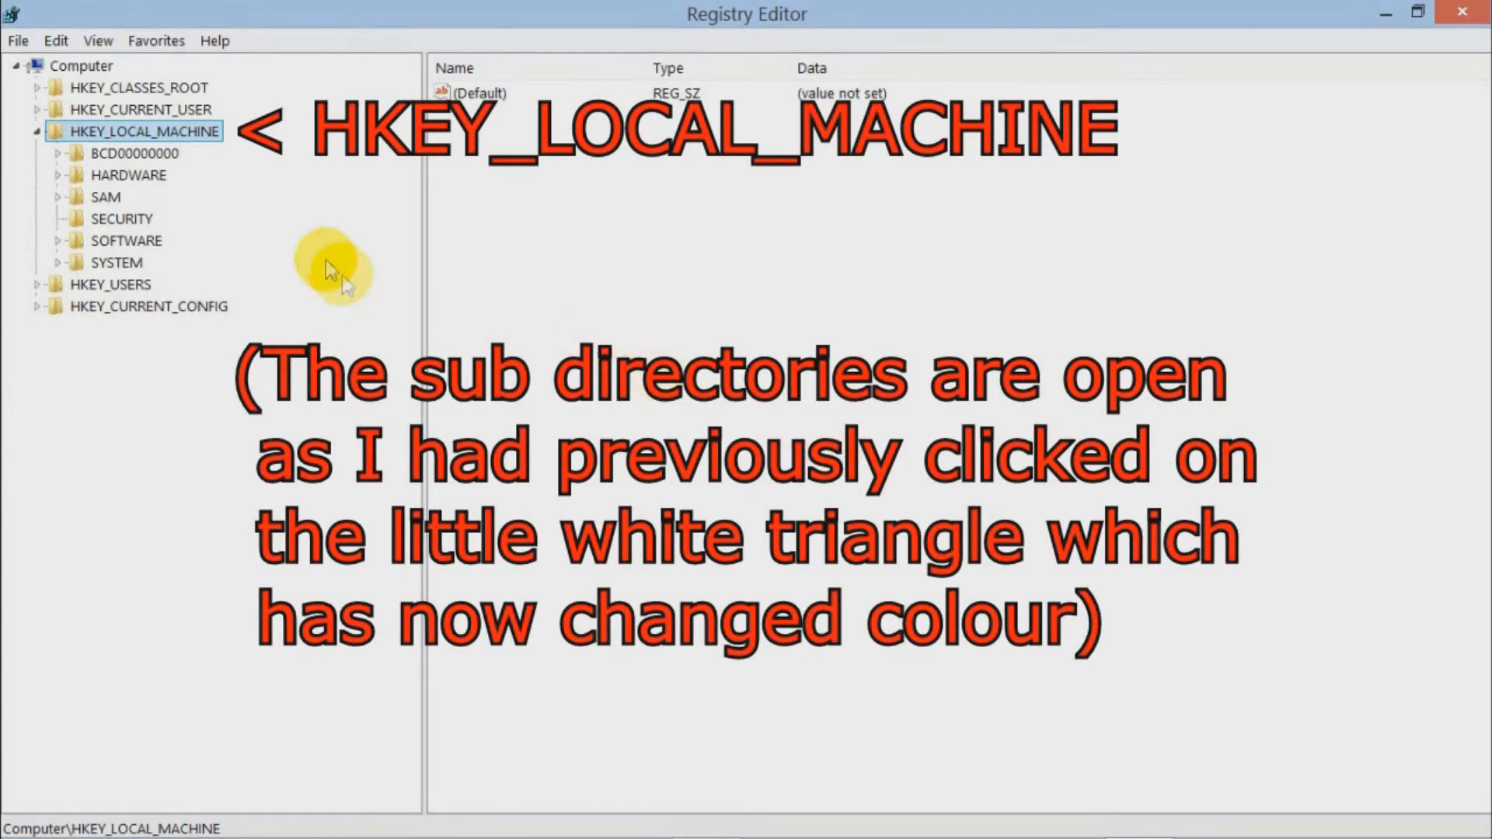
mouse_move(48, 128)
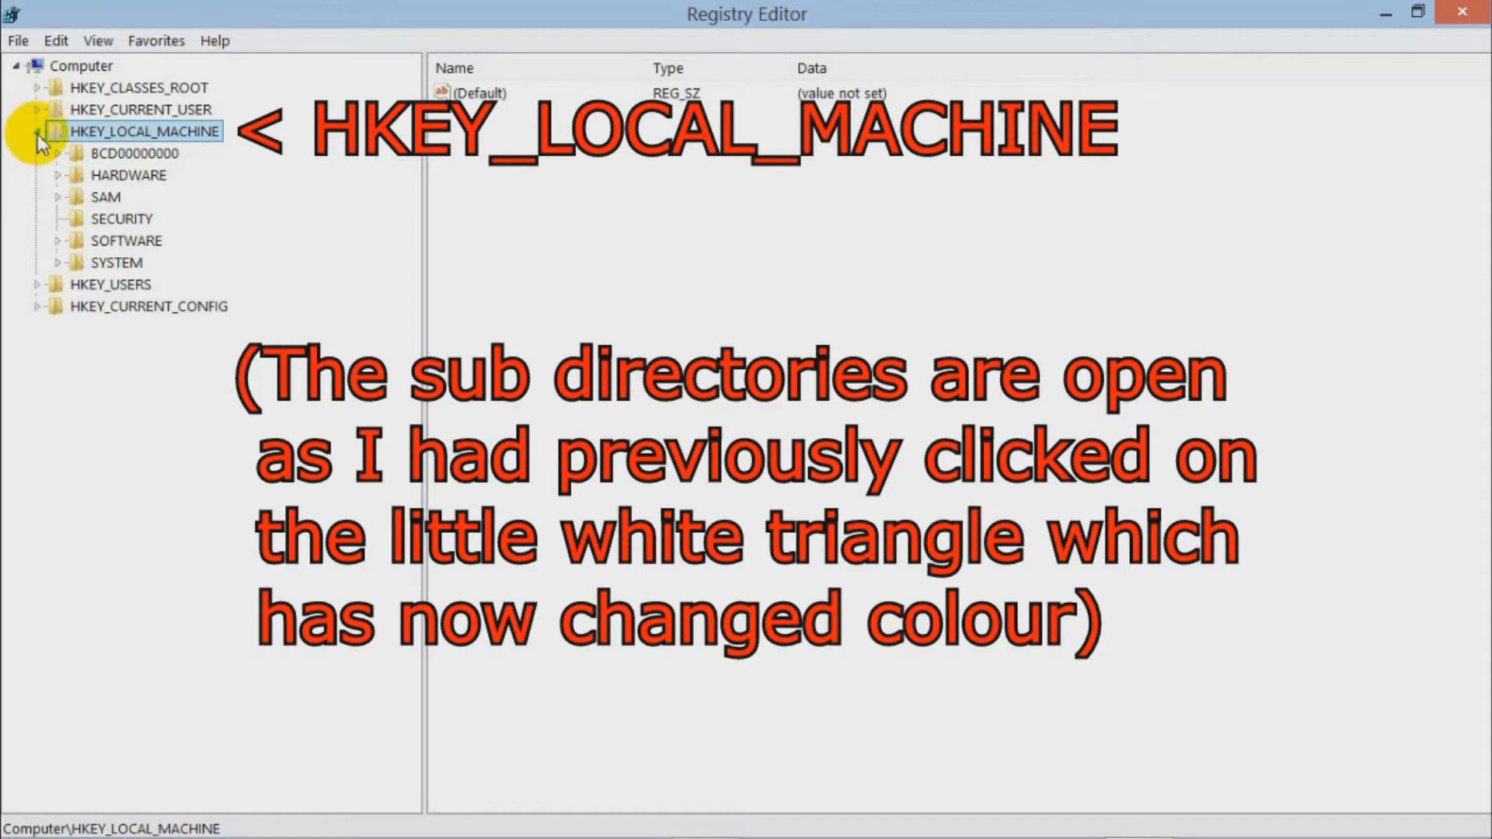
mouse_move(79, 170)
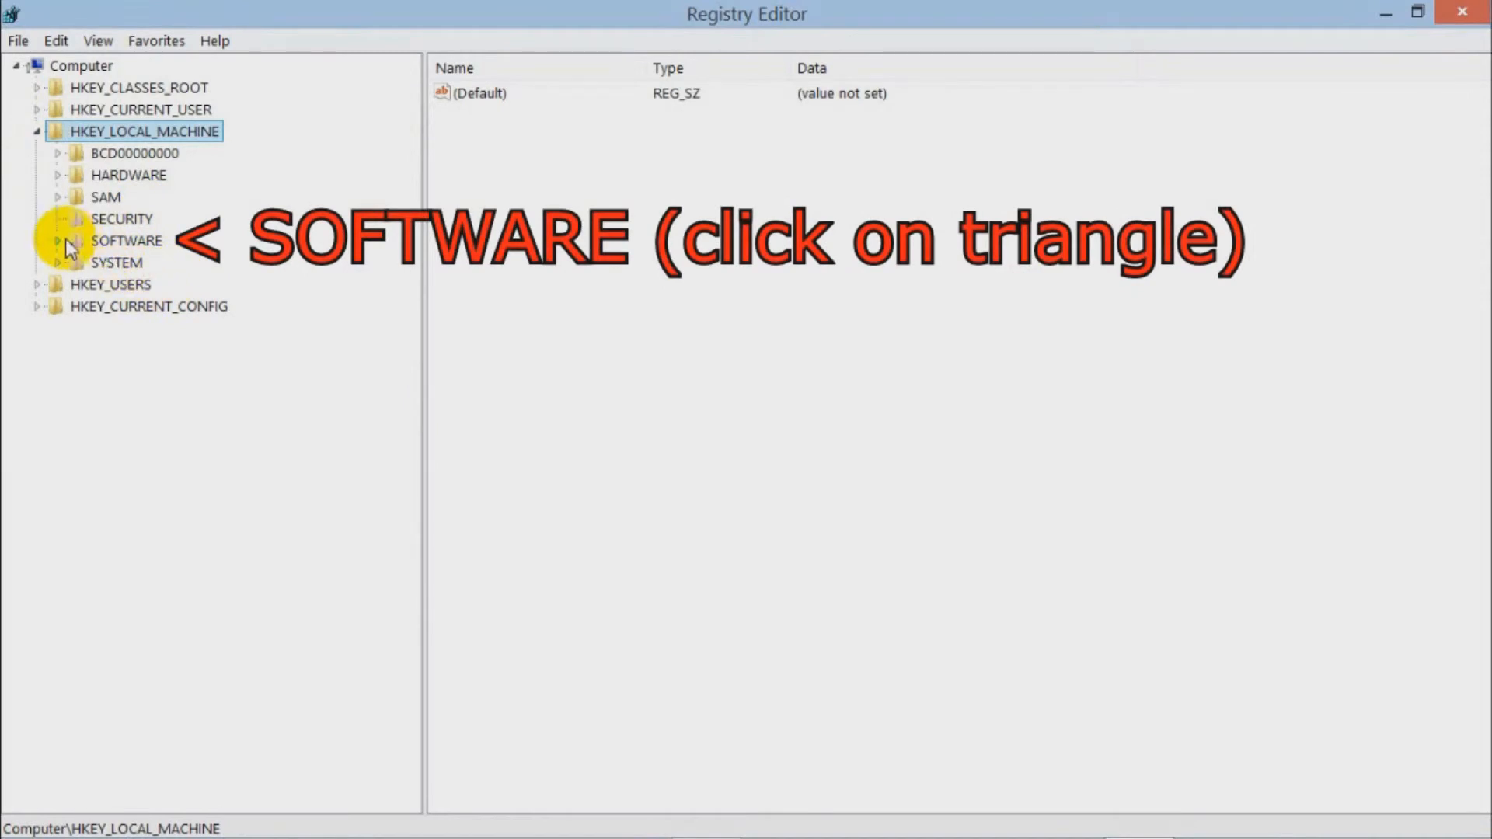
Navigate to HKEY_LOCAL_MACHINE\SOFTWARE\Microsoft\Windows NT\CurrentVersion to list its values
click(58, 240)
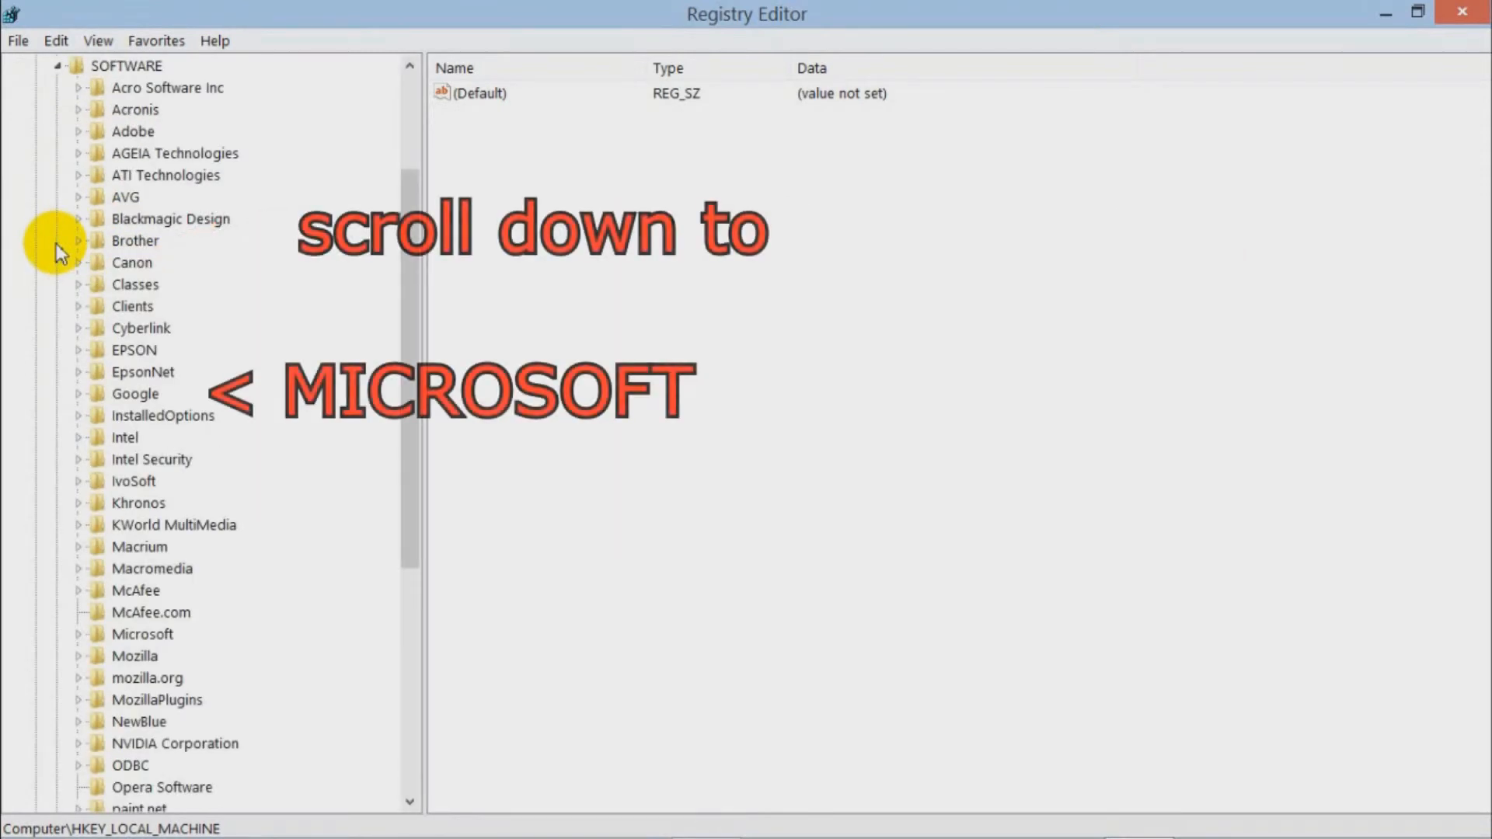
scroll(down, 3)
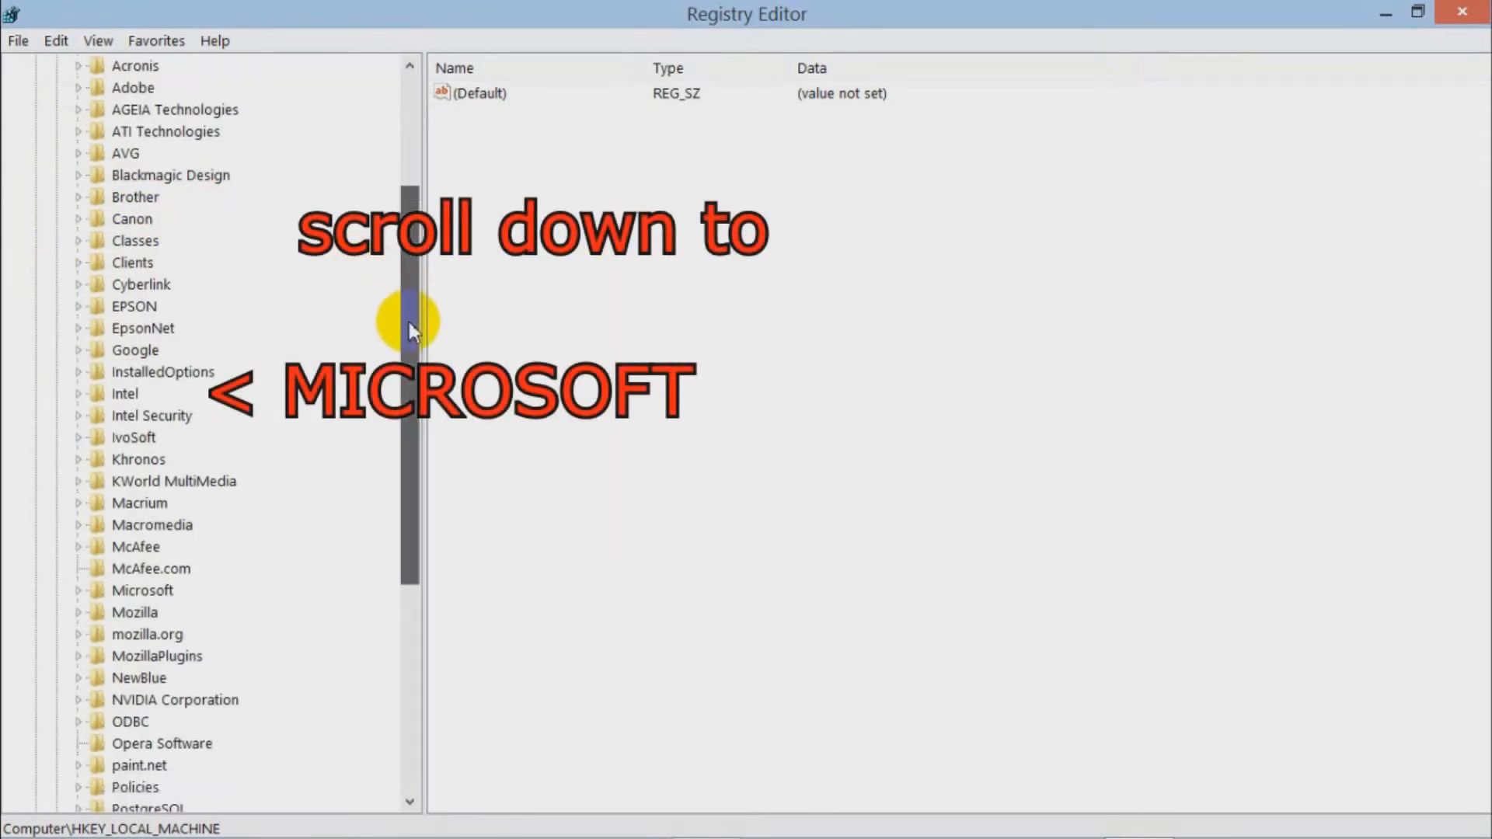
scroll(down, 3)
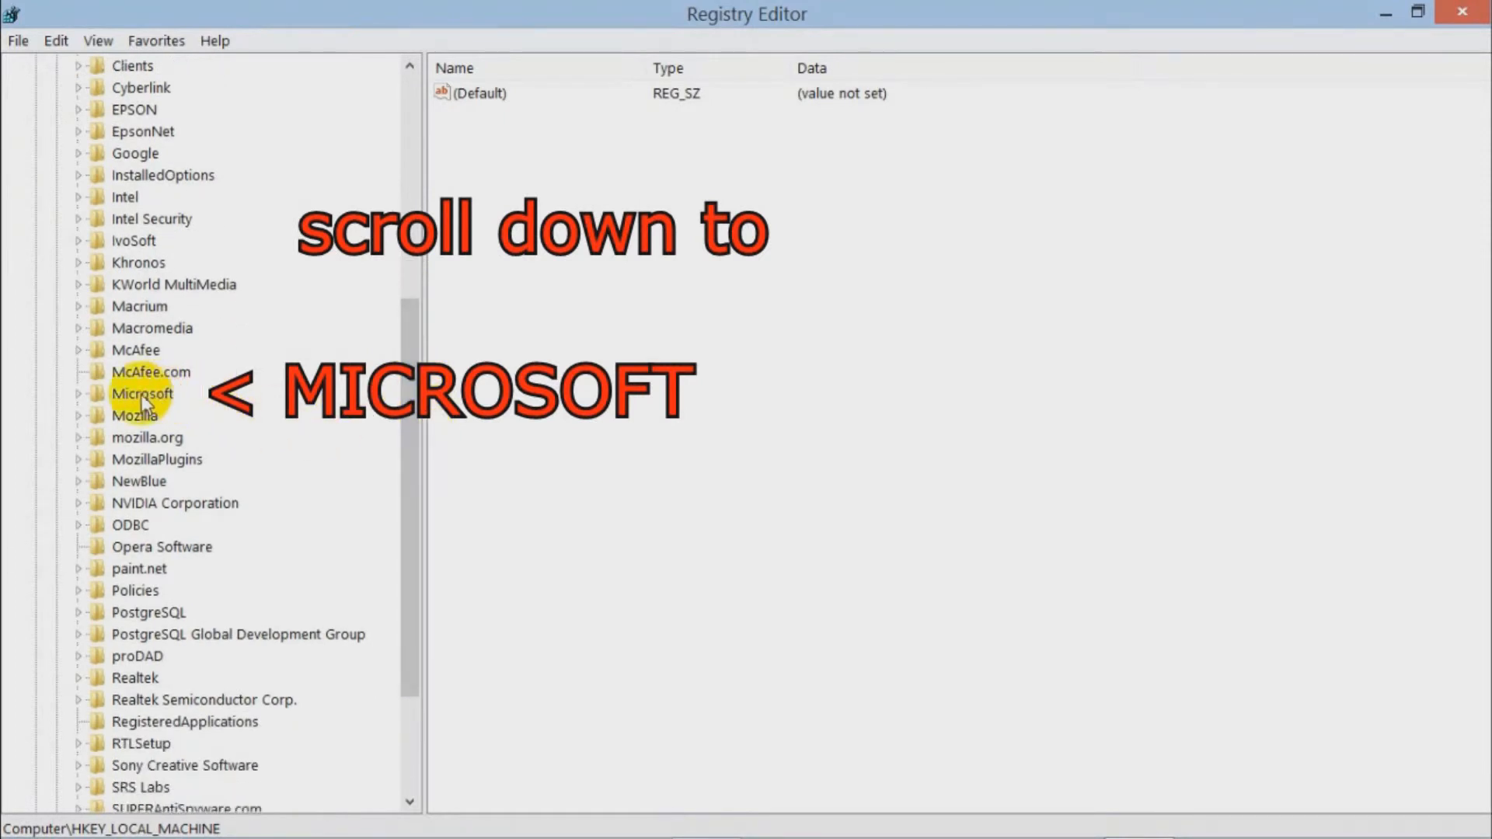
click(80, 394)
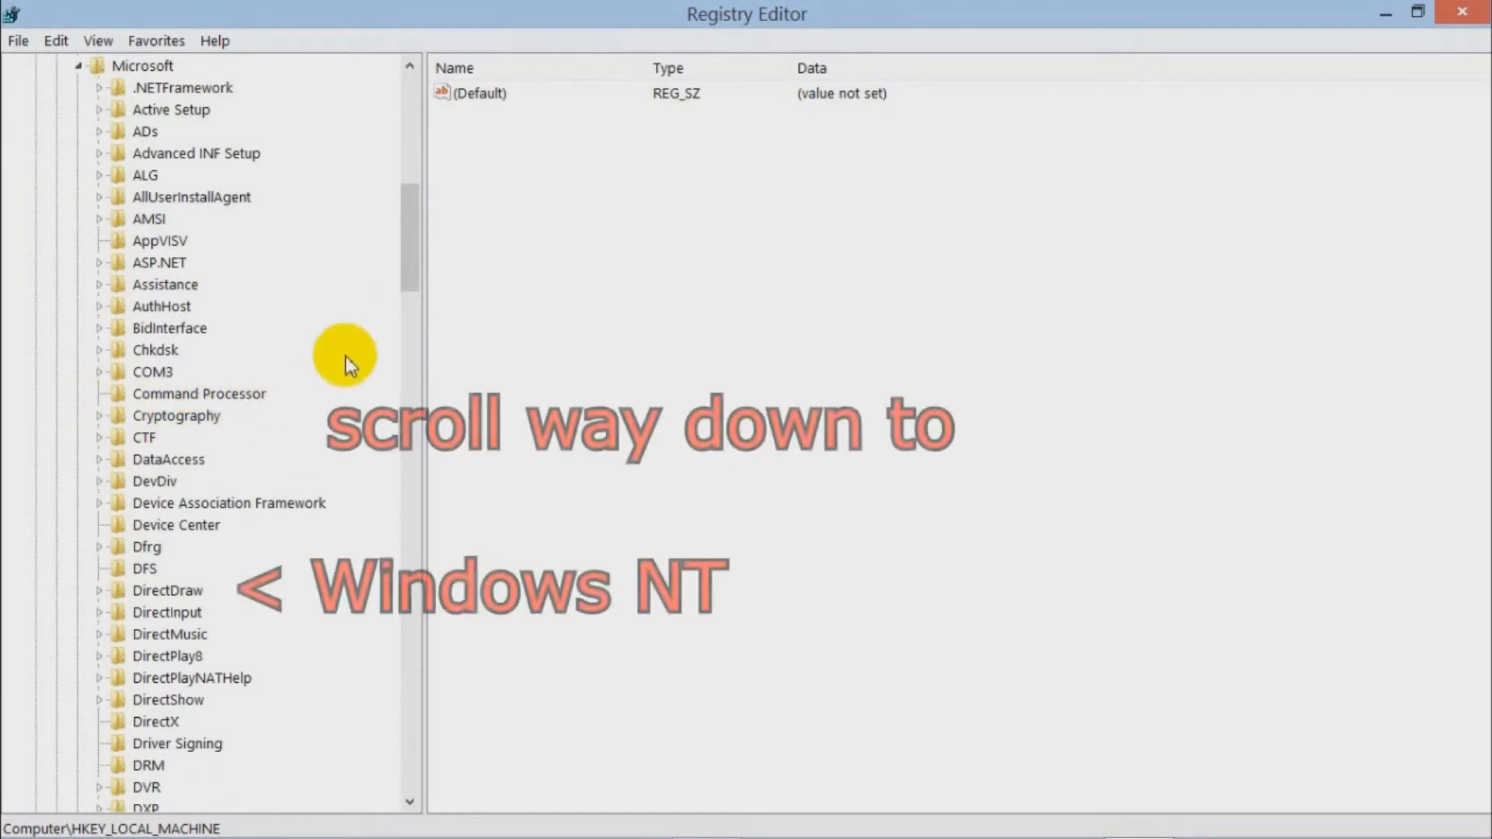
scroll(down, 3)
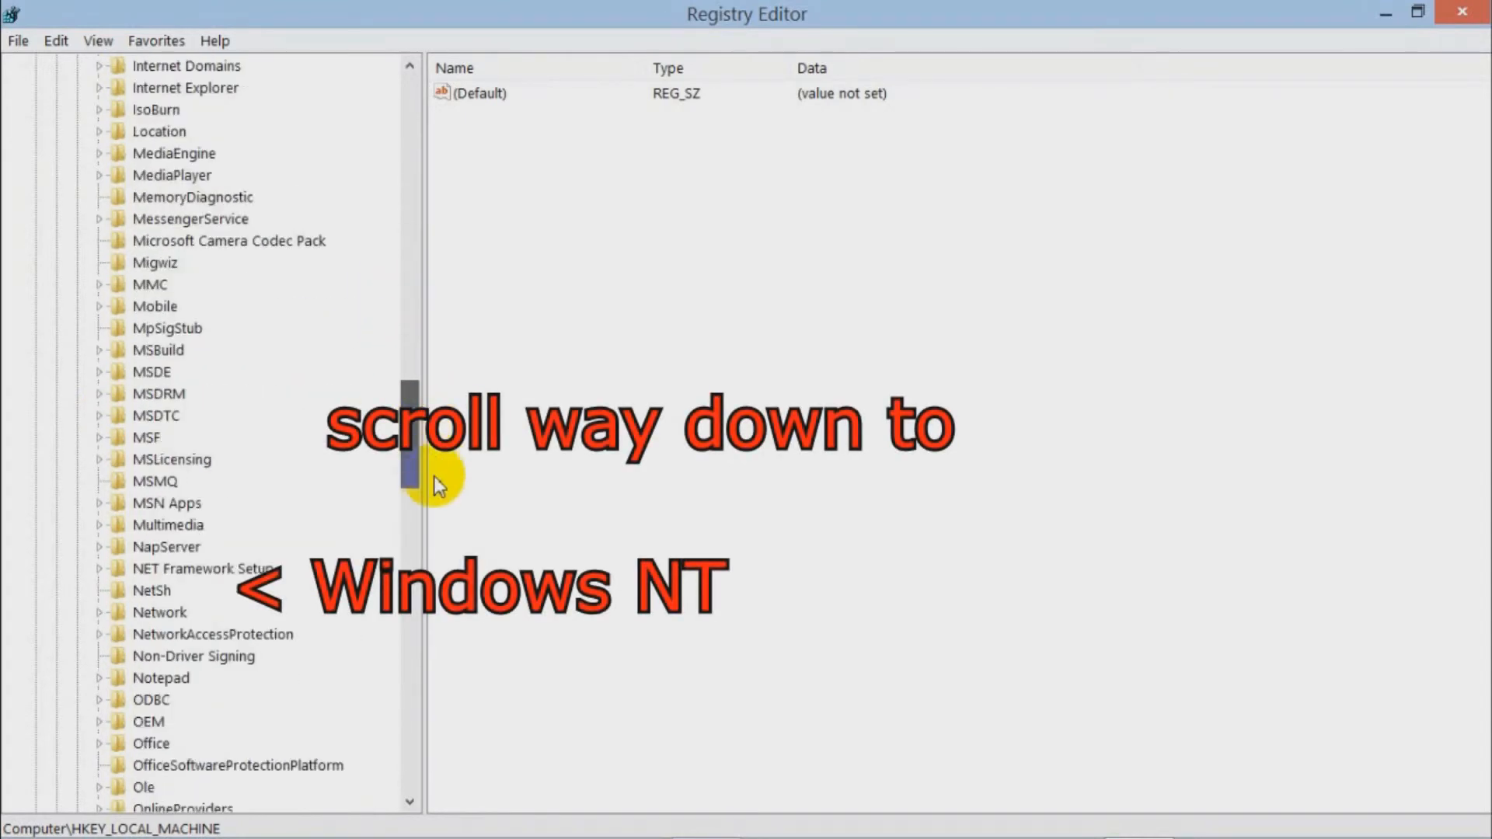
scroll(down, 3)
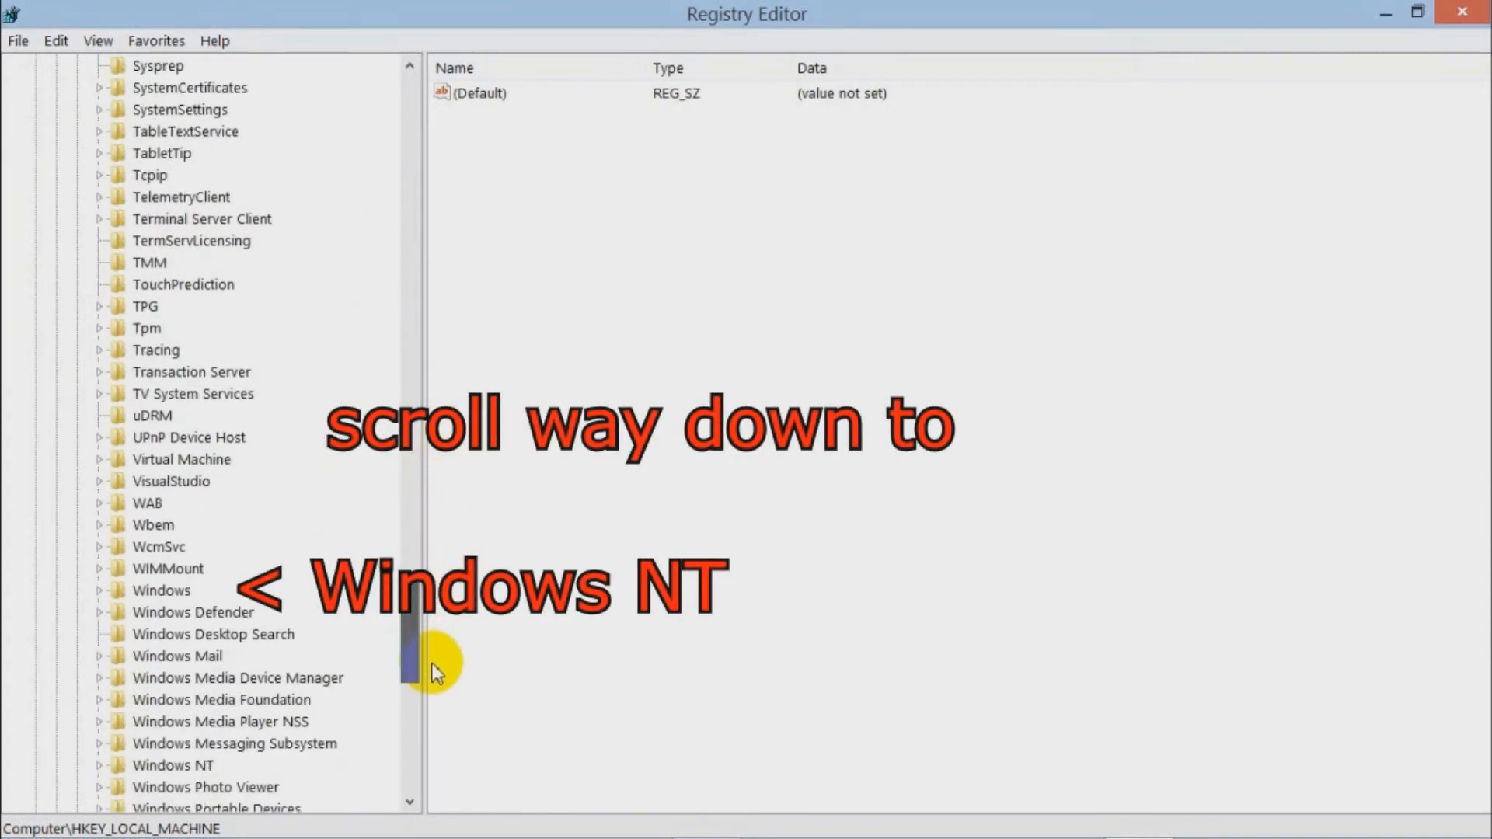
scroll(down, 3)
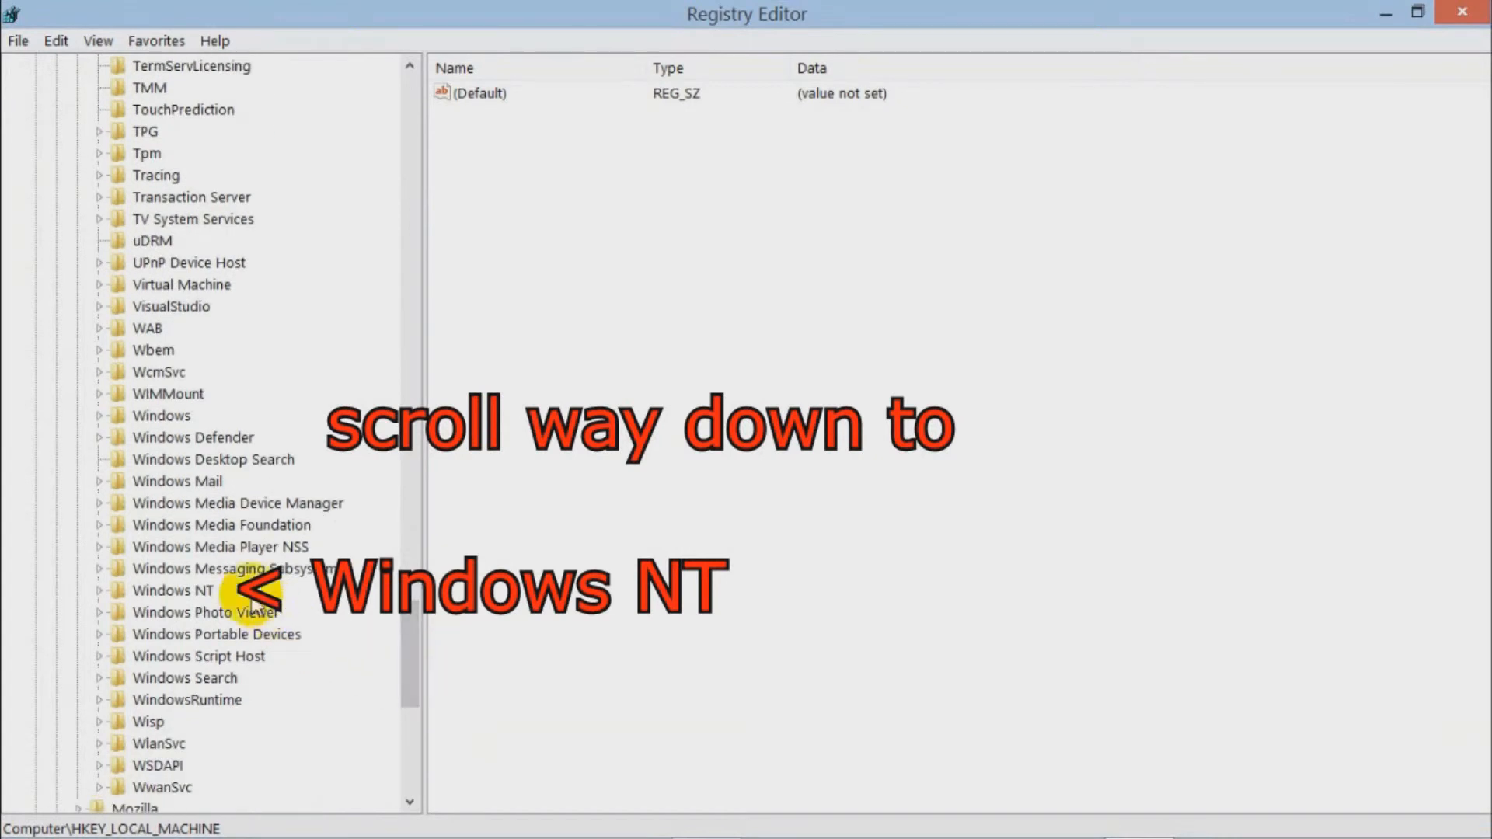
mouse_move(104, 597)
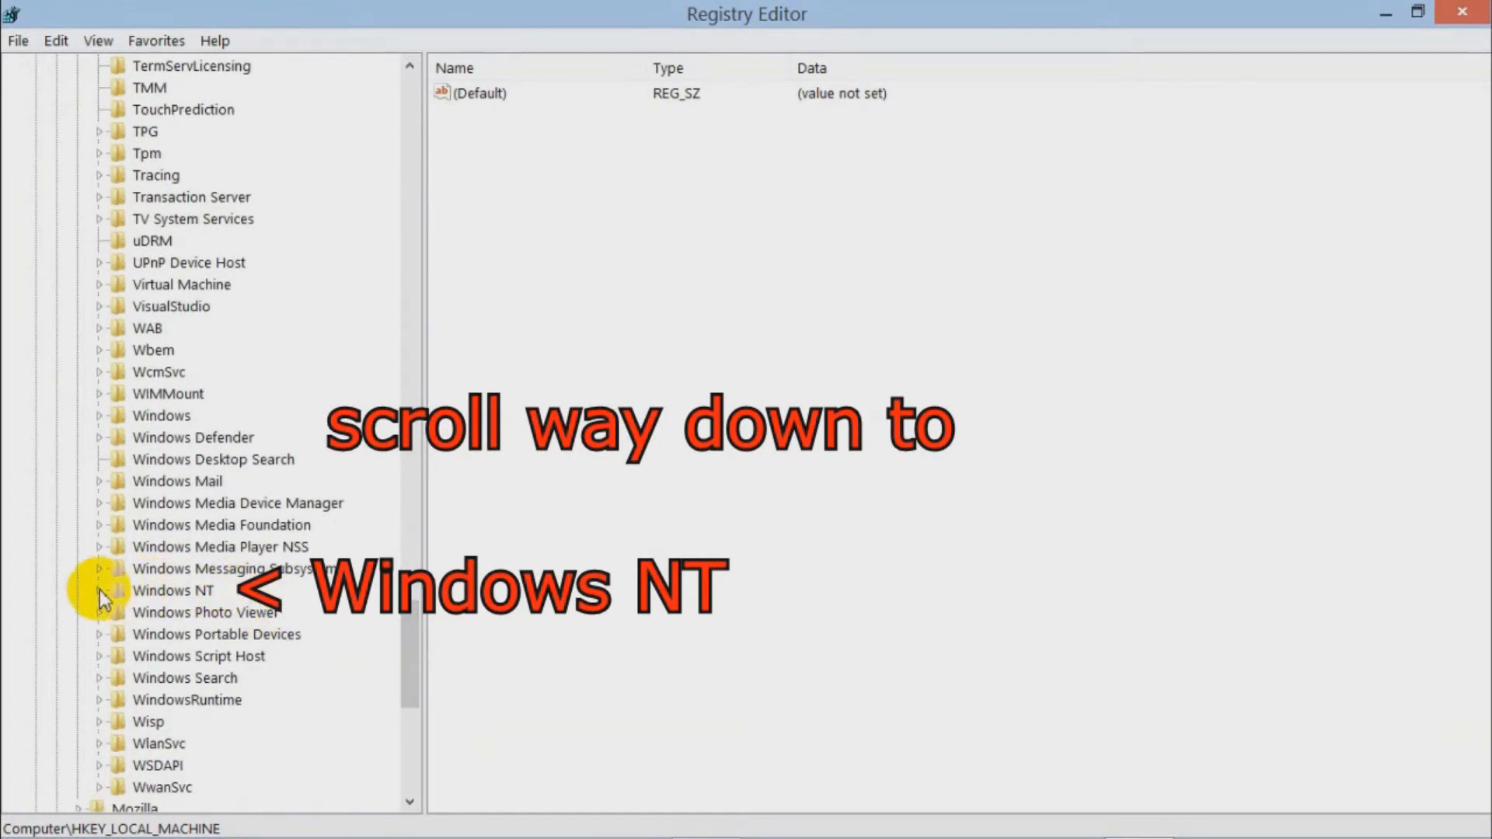
click(100, 590)
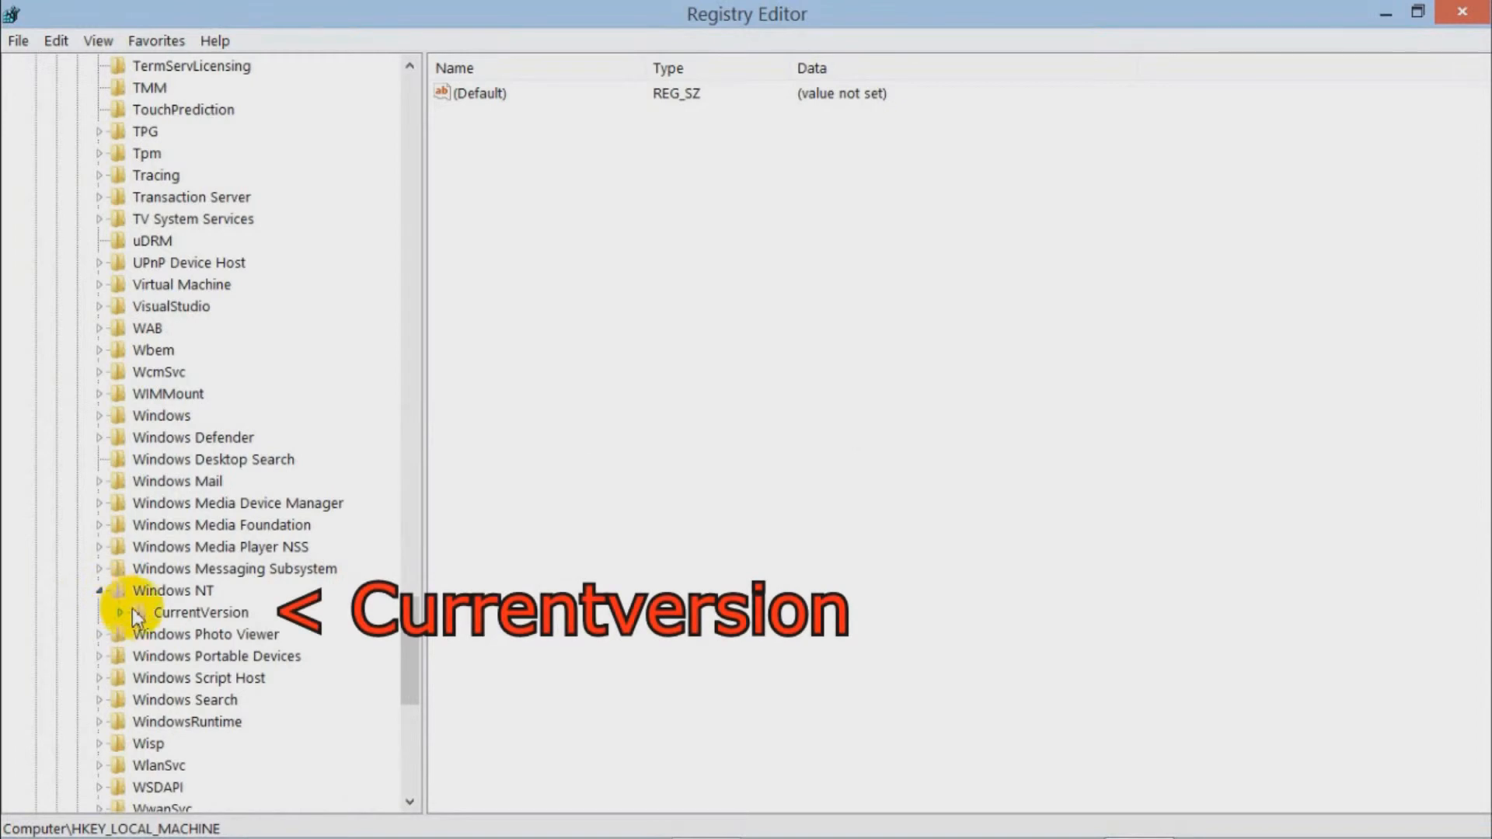
click(200, 612)
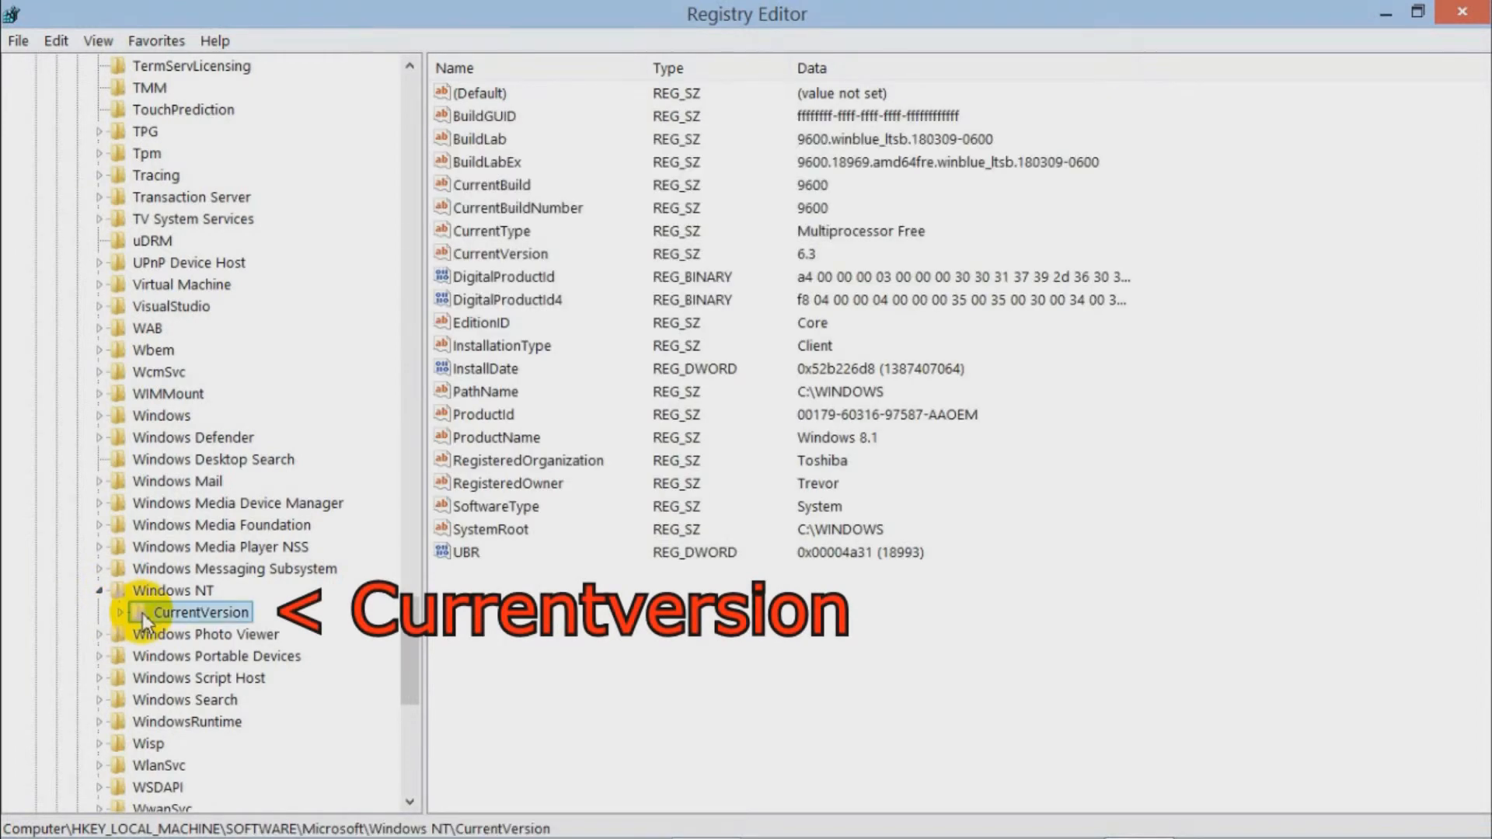
mouse_move(399, 561)
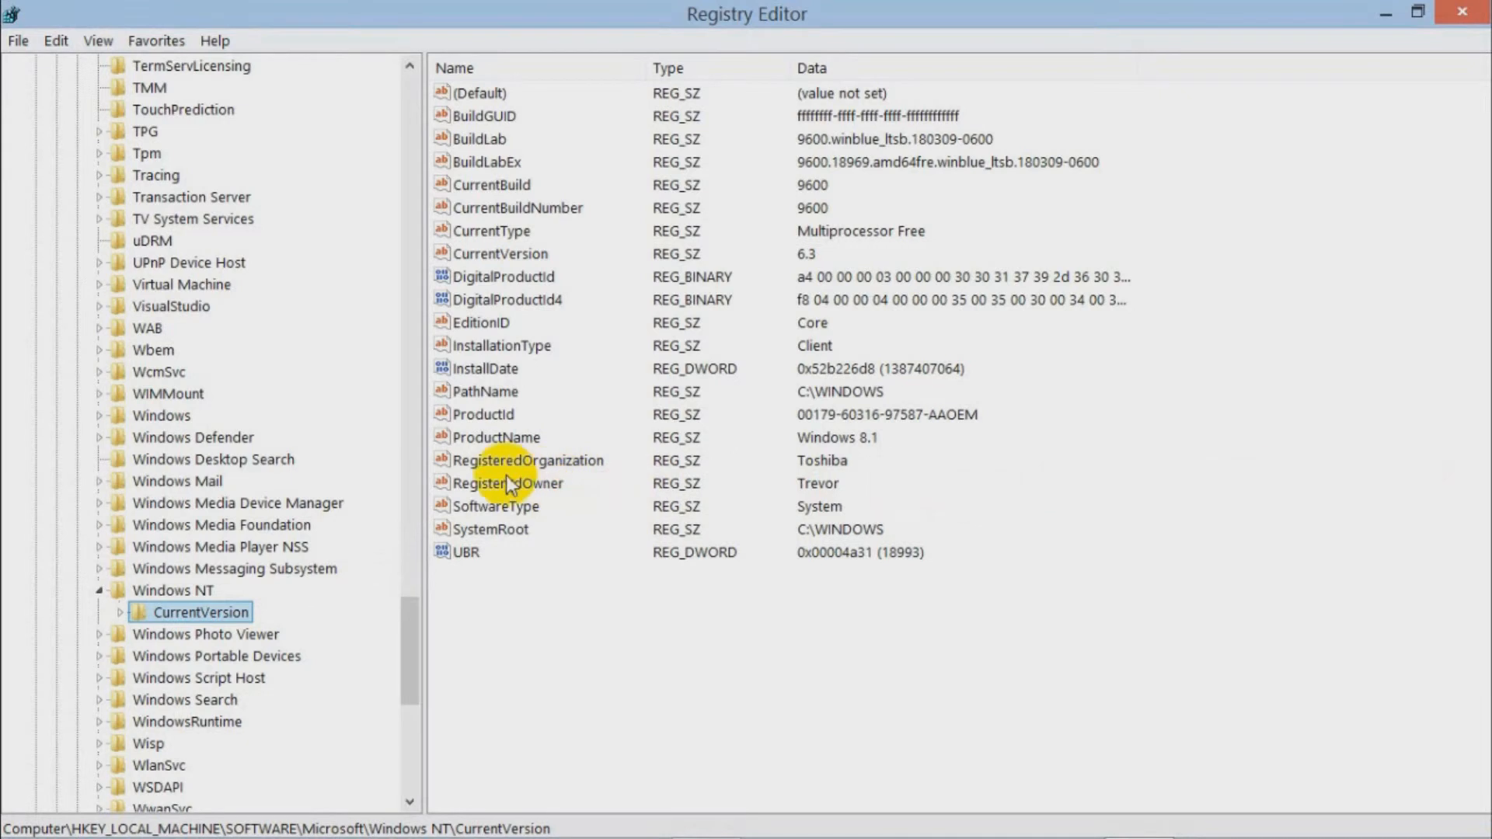
Edit the RegisteredOwner value data to 'Fred' and save
double_click(509, 484)
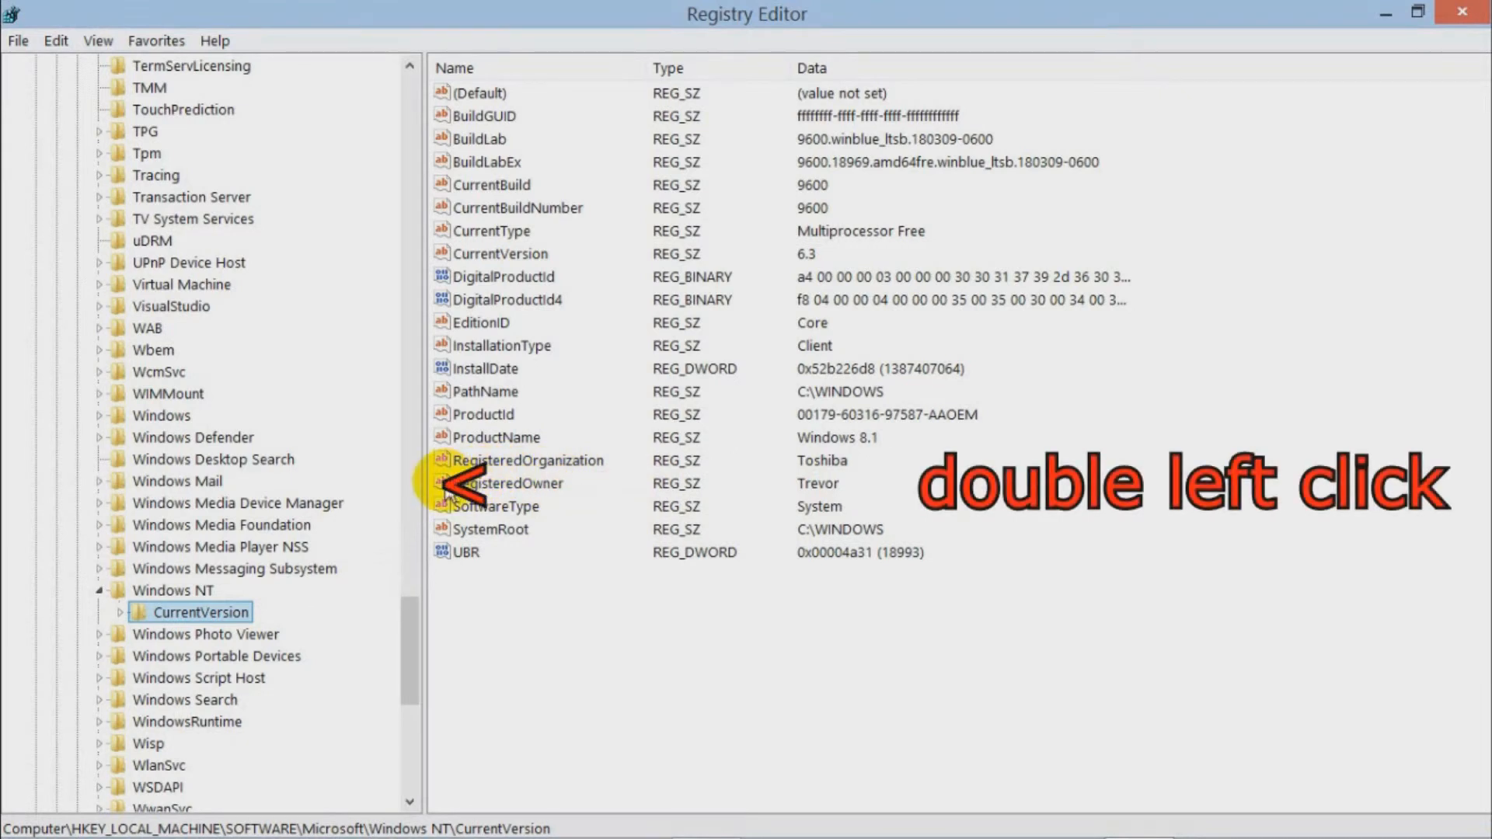
double_click(509, 483)
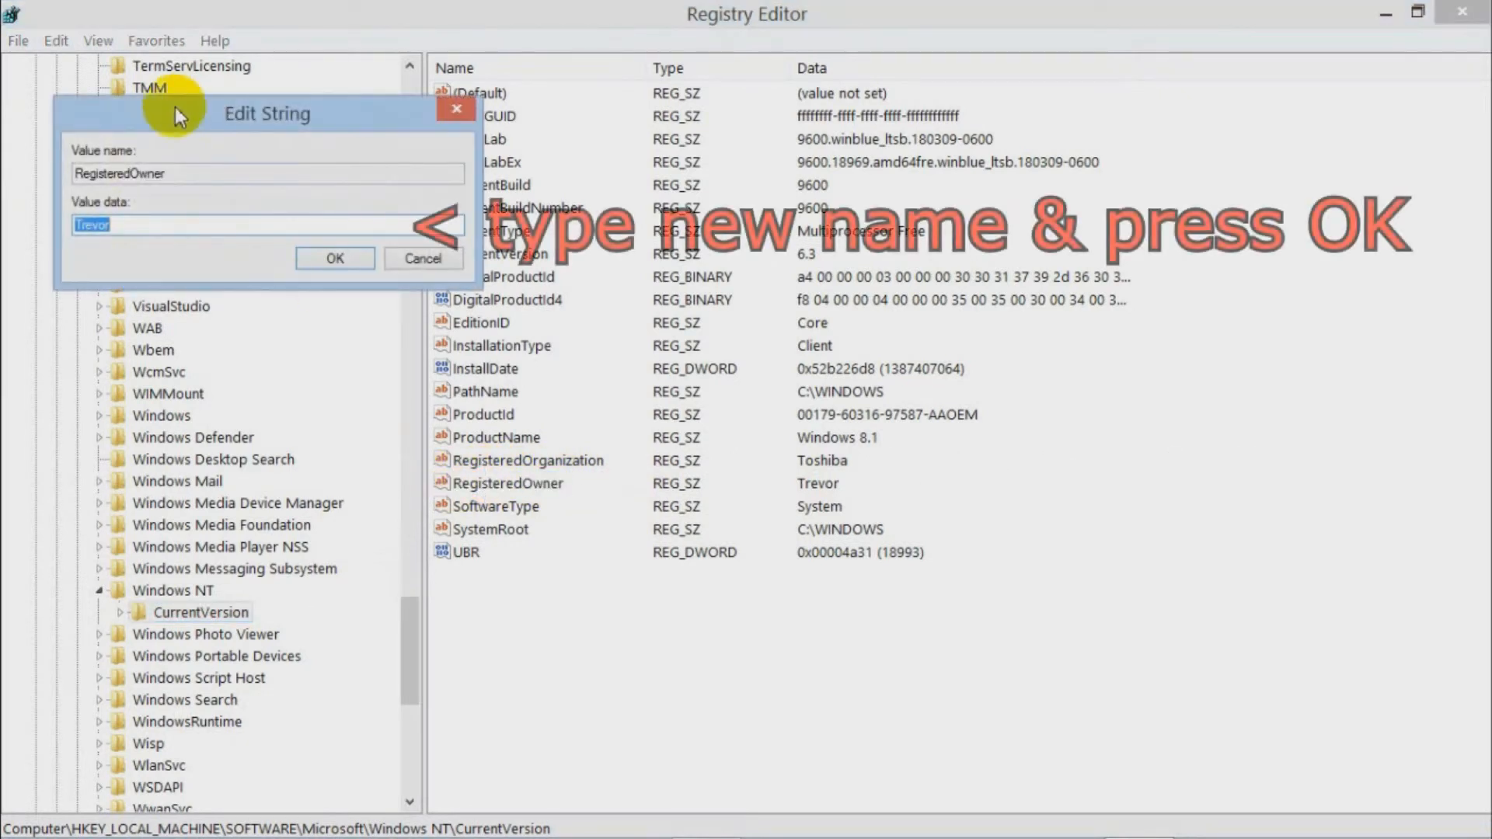
mouse_move(25, 190)
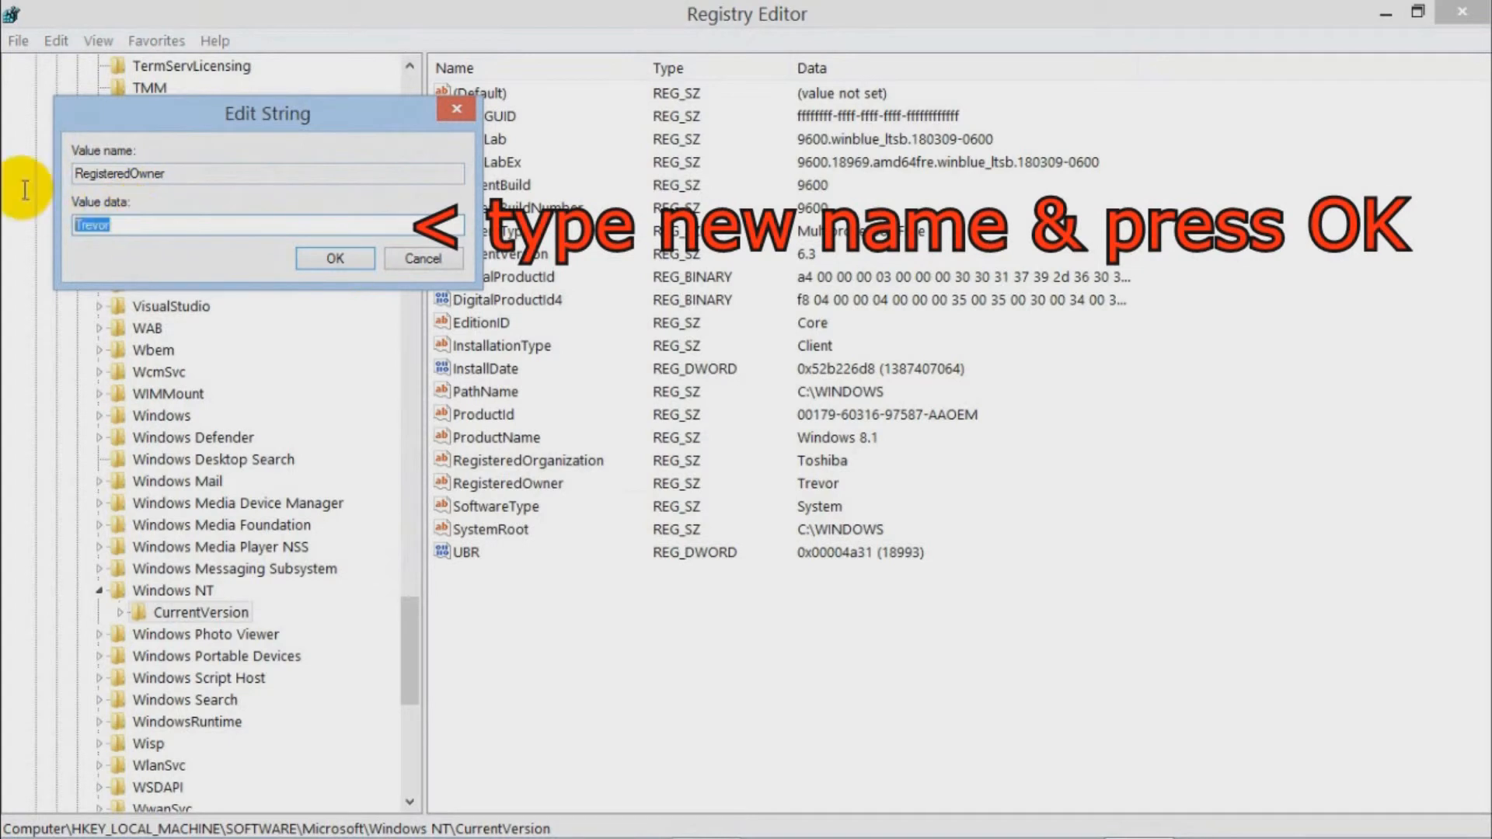
text(F)
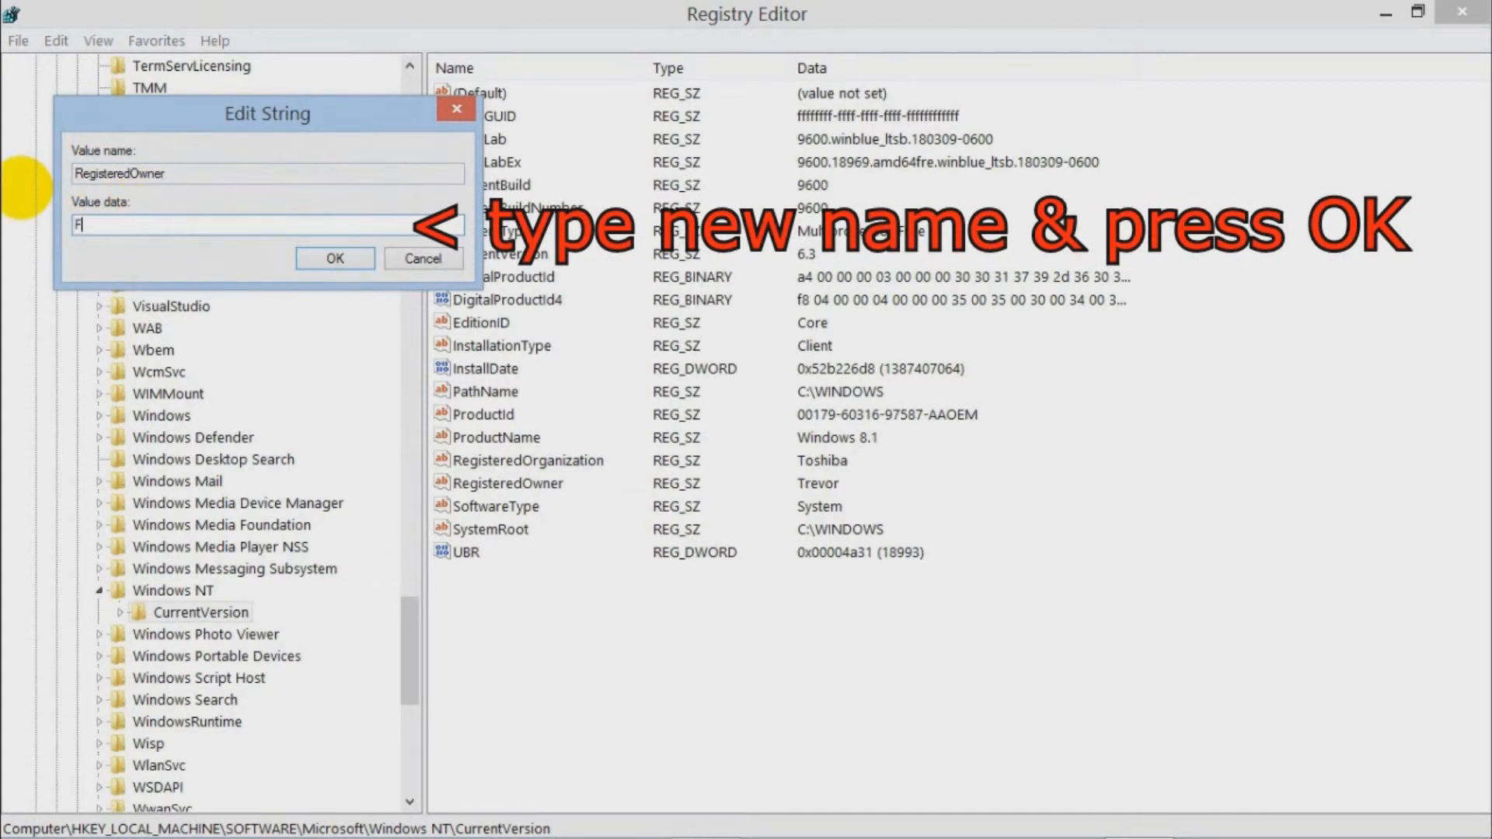
text(red)
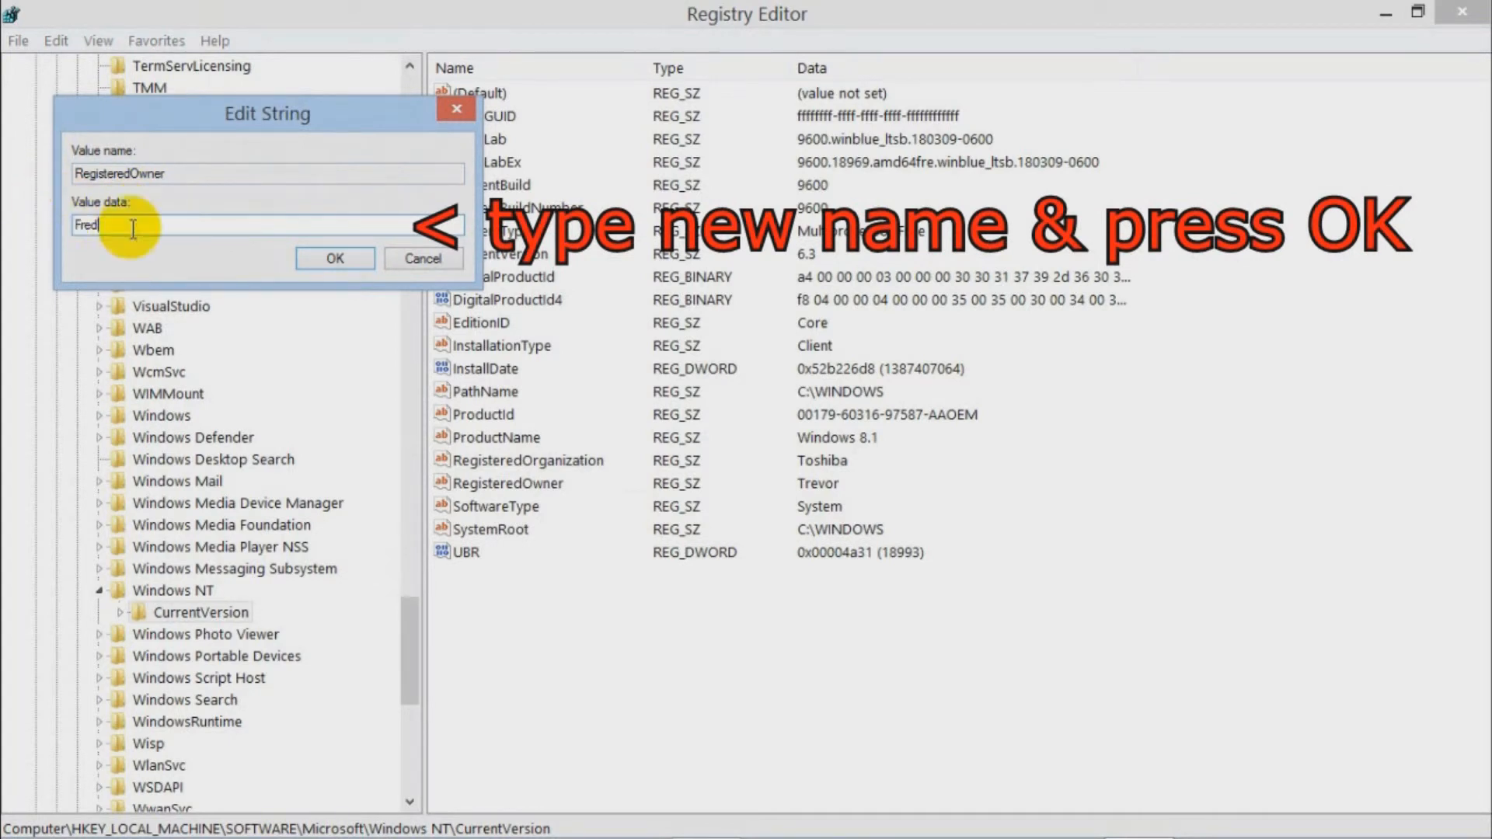
click(335, 258)
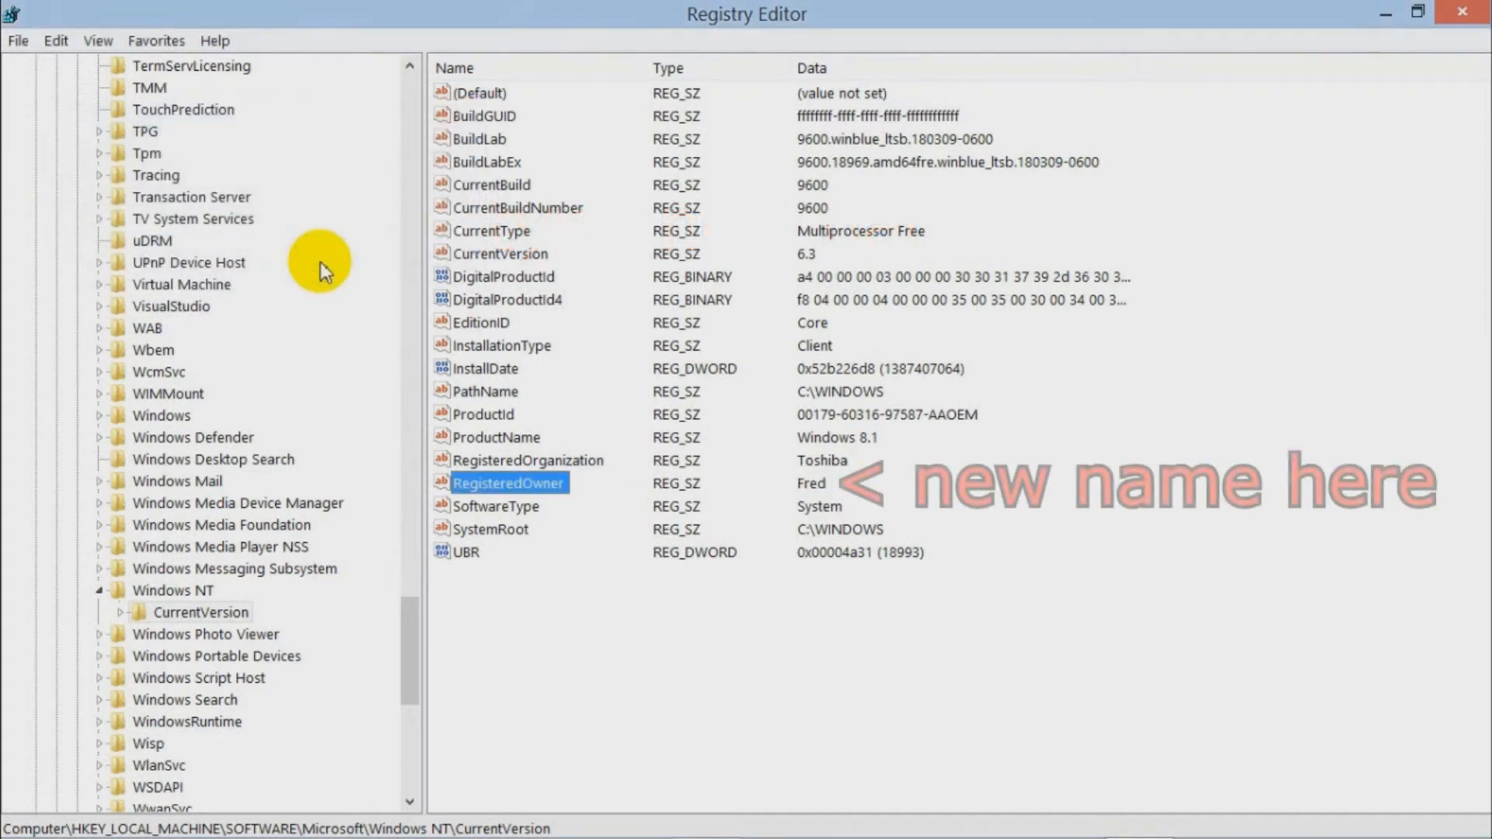
mouse_move(531, 654)
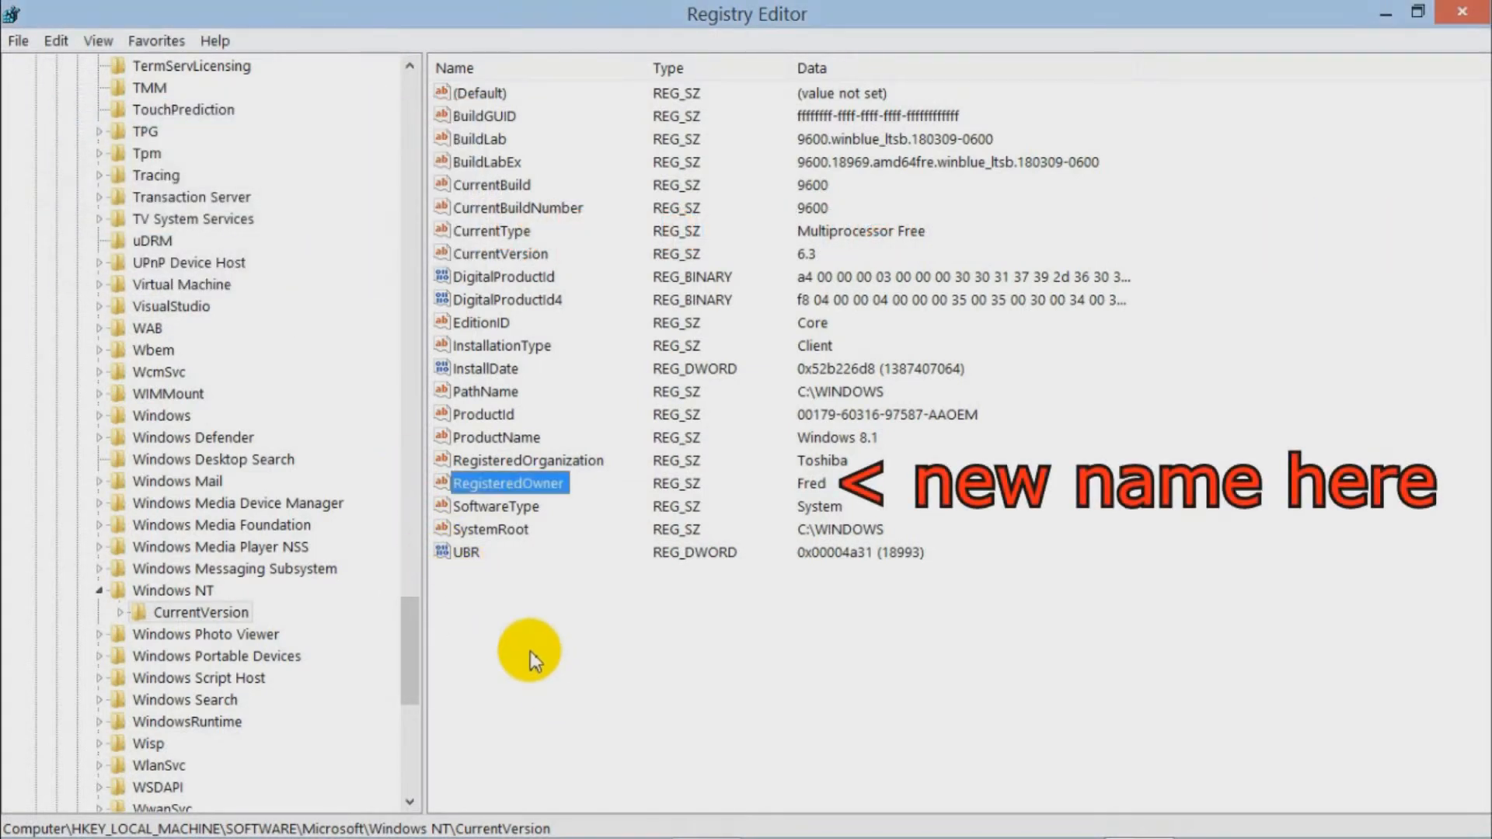
mouse_move(781, 488)
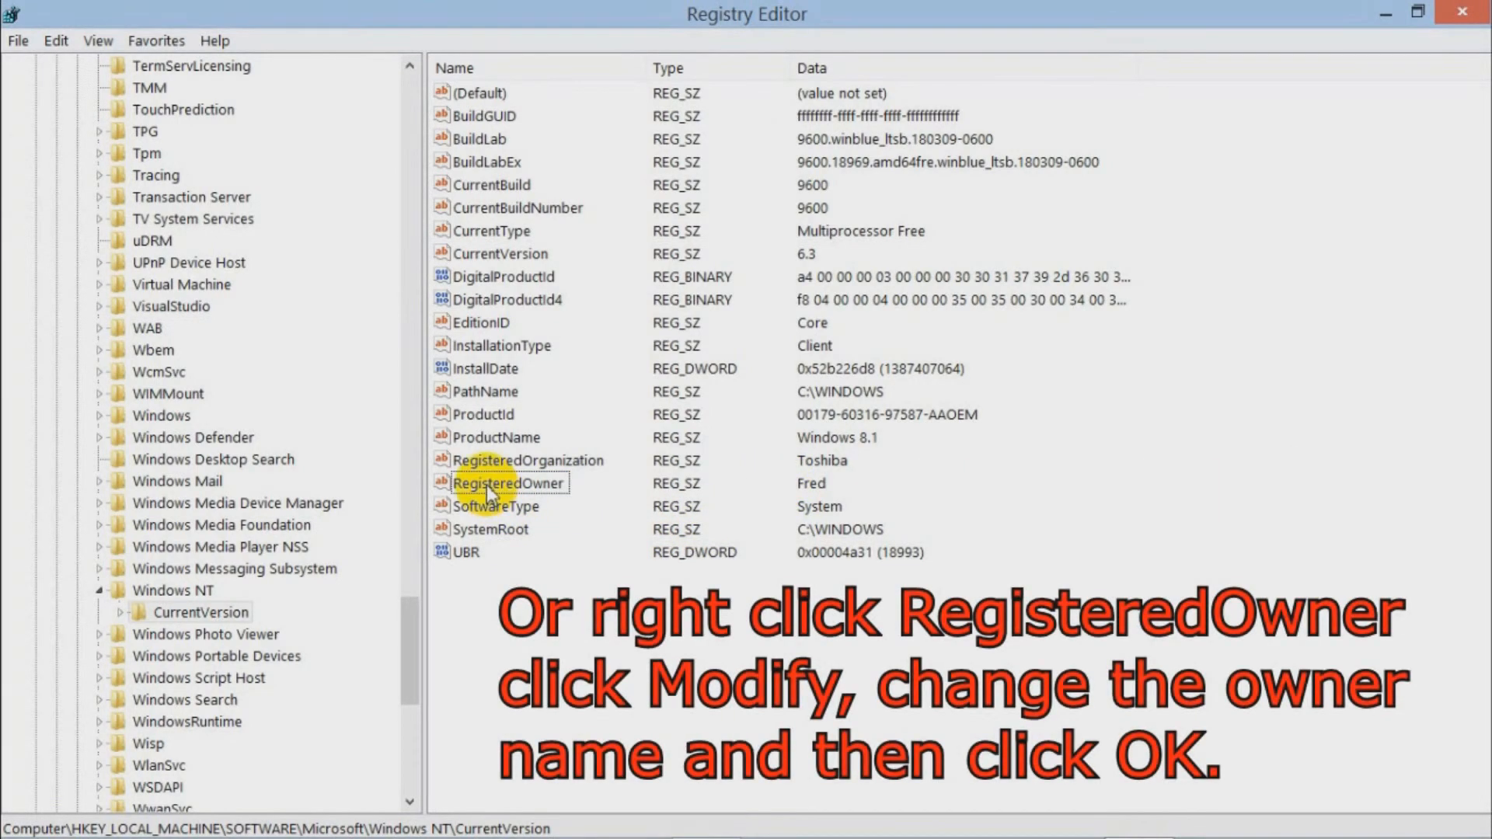
Modify RegisteredOwner back to 'Trevor', then close Registry Editor
right_click(508, 483)
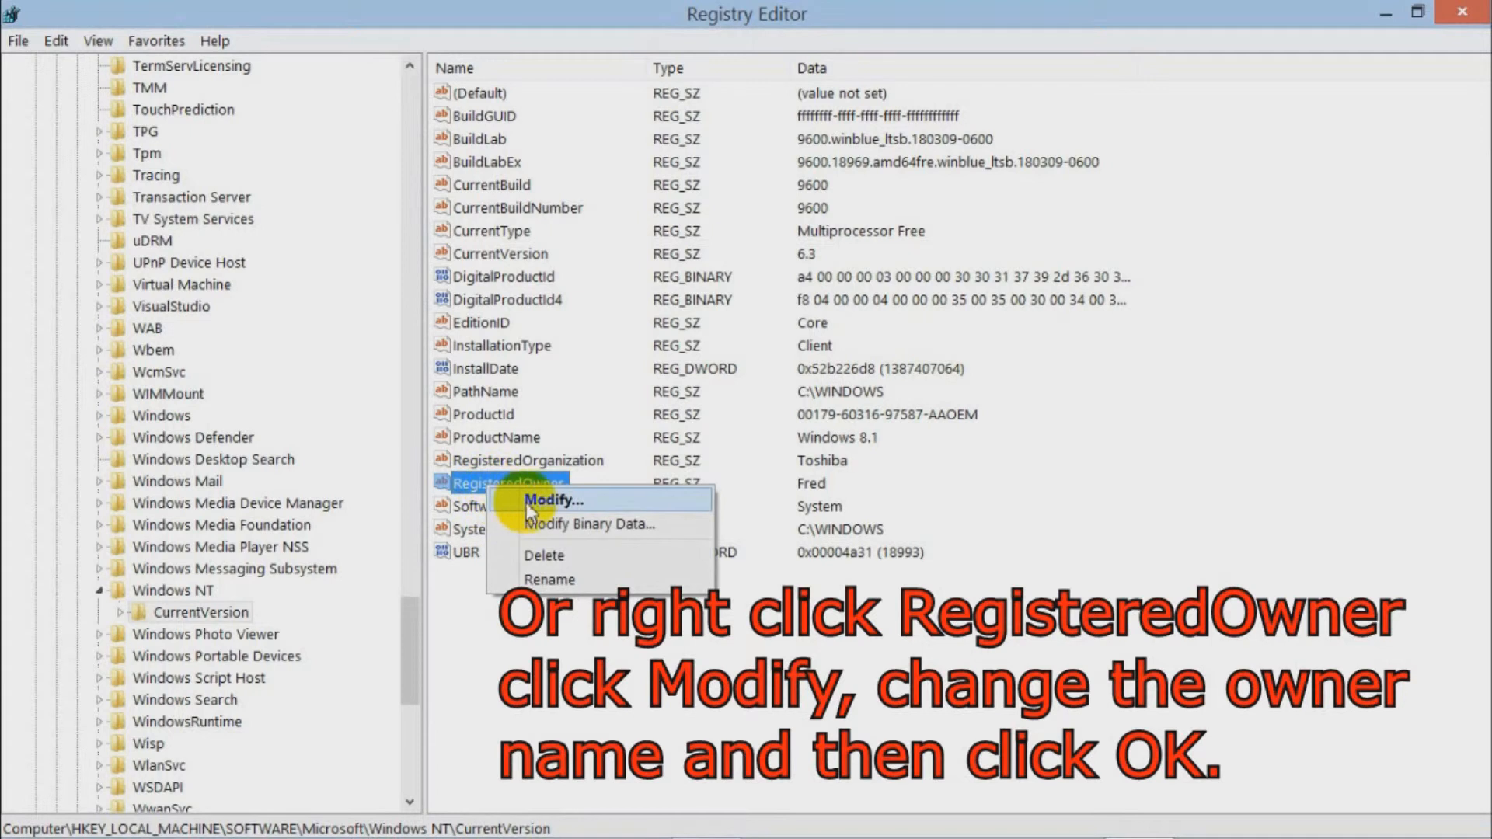
click(552, 500)
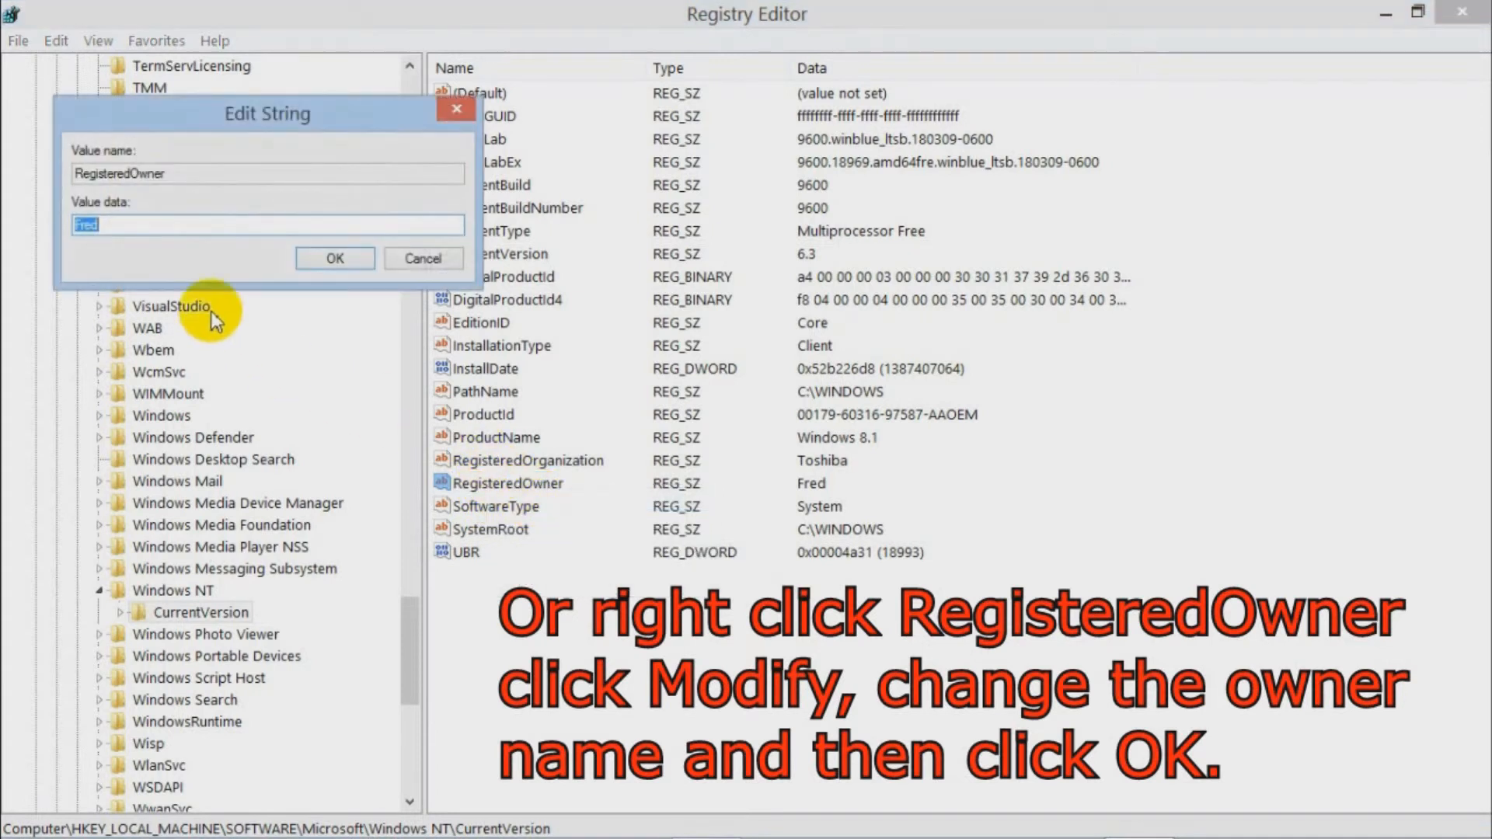
mouse_move(8, 195)
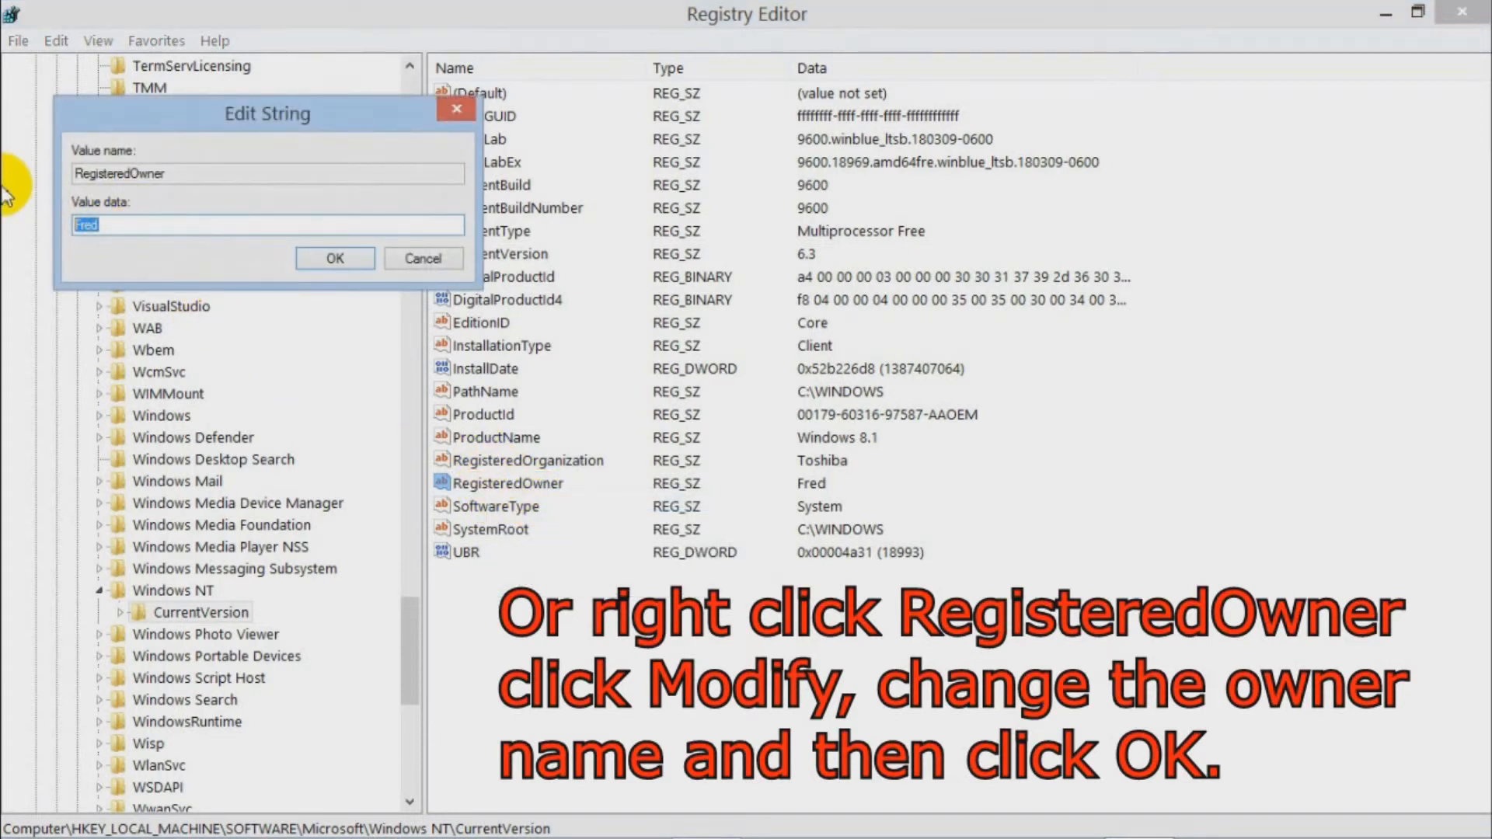
text(Trev)
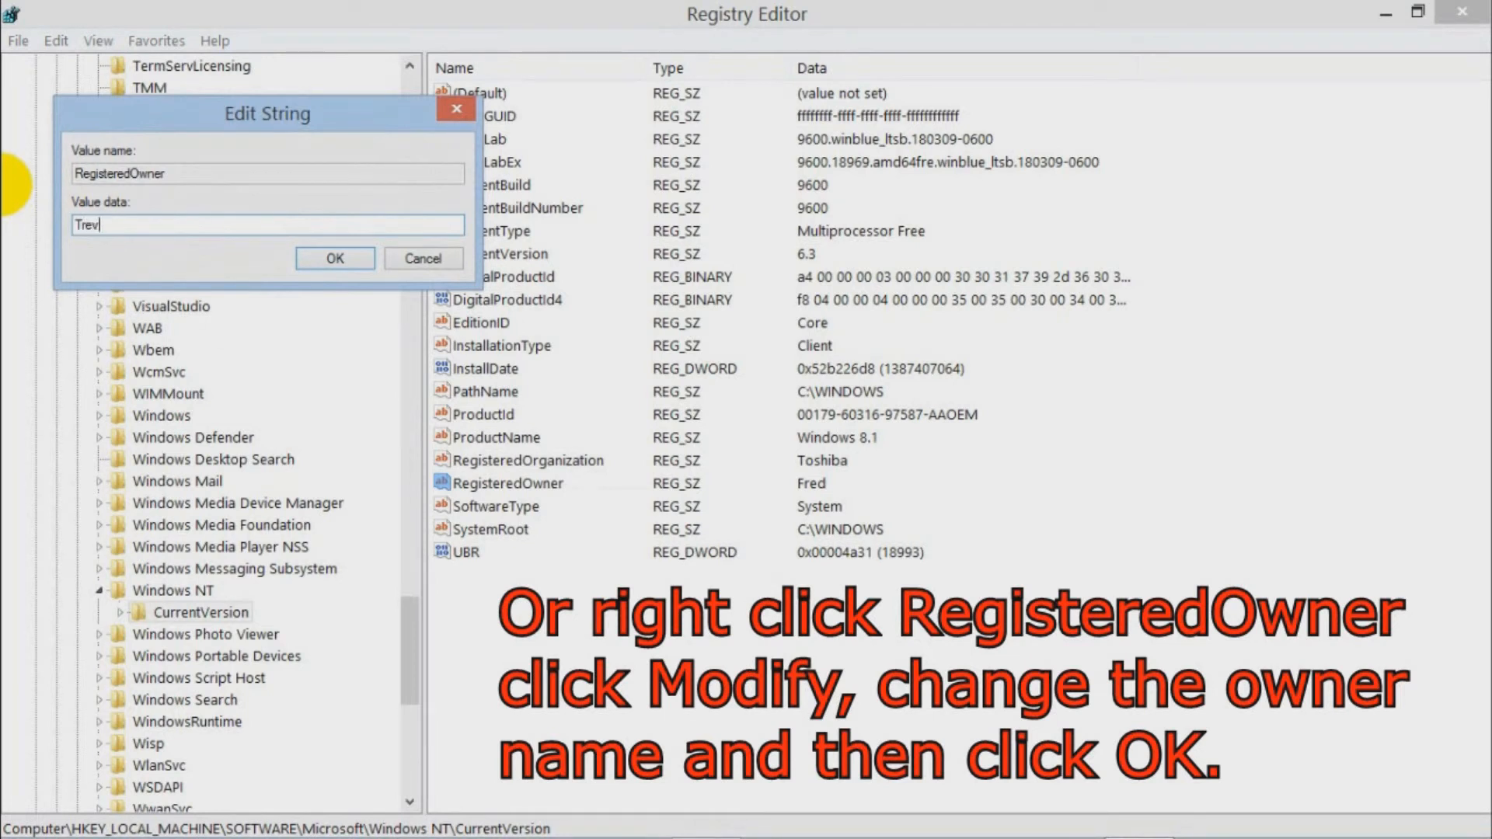
text(or)
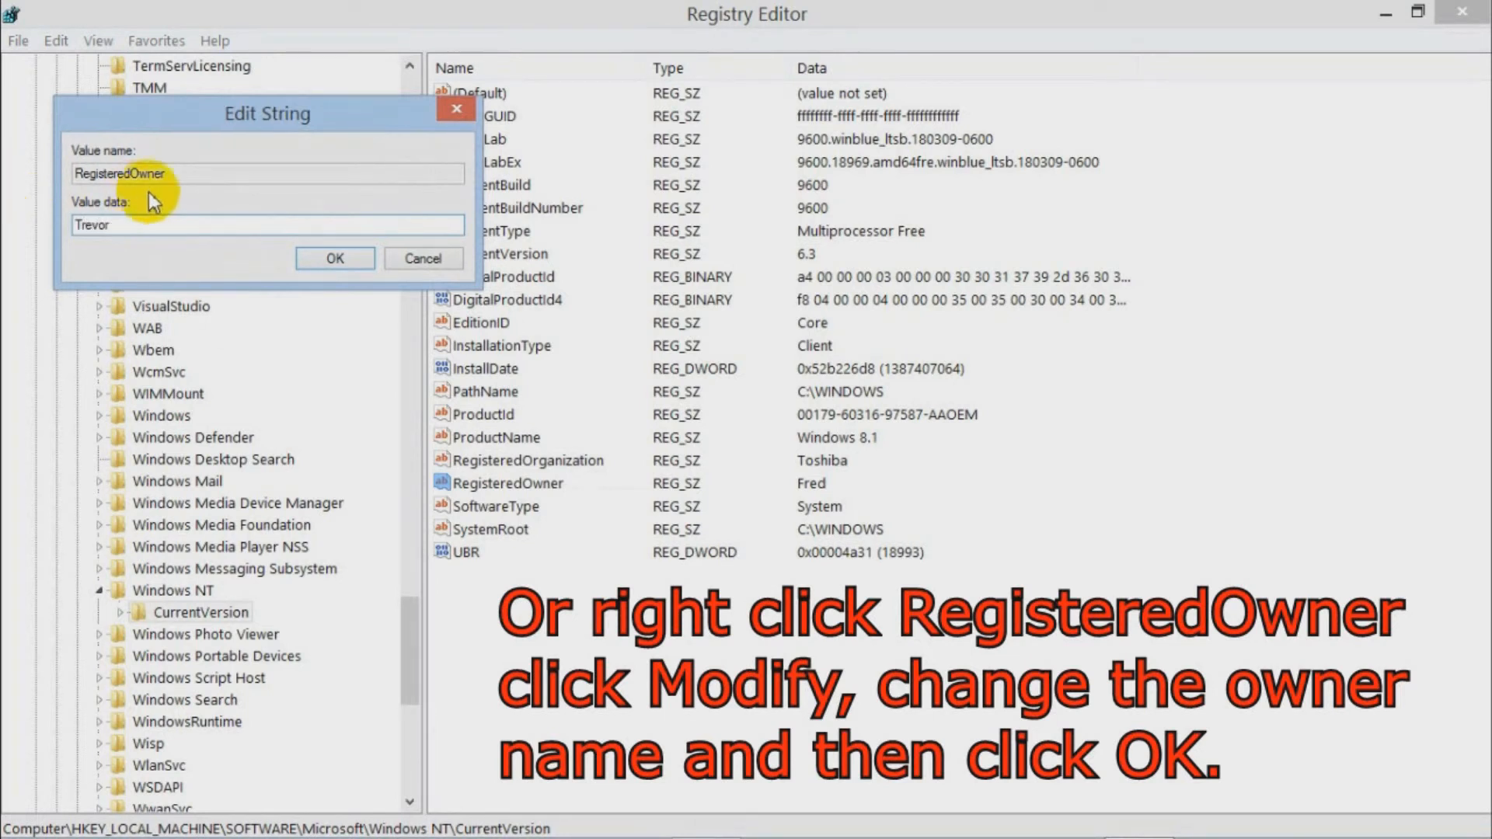
click(334, 258)
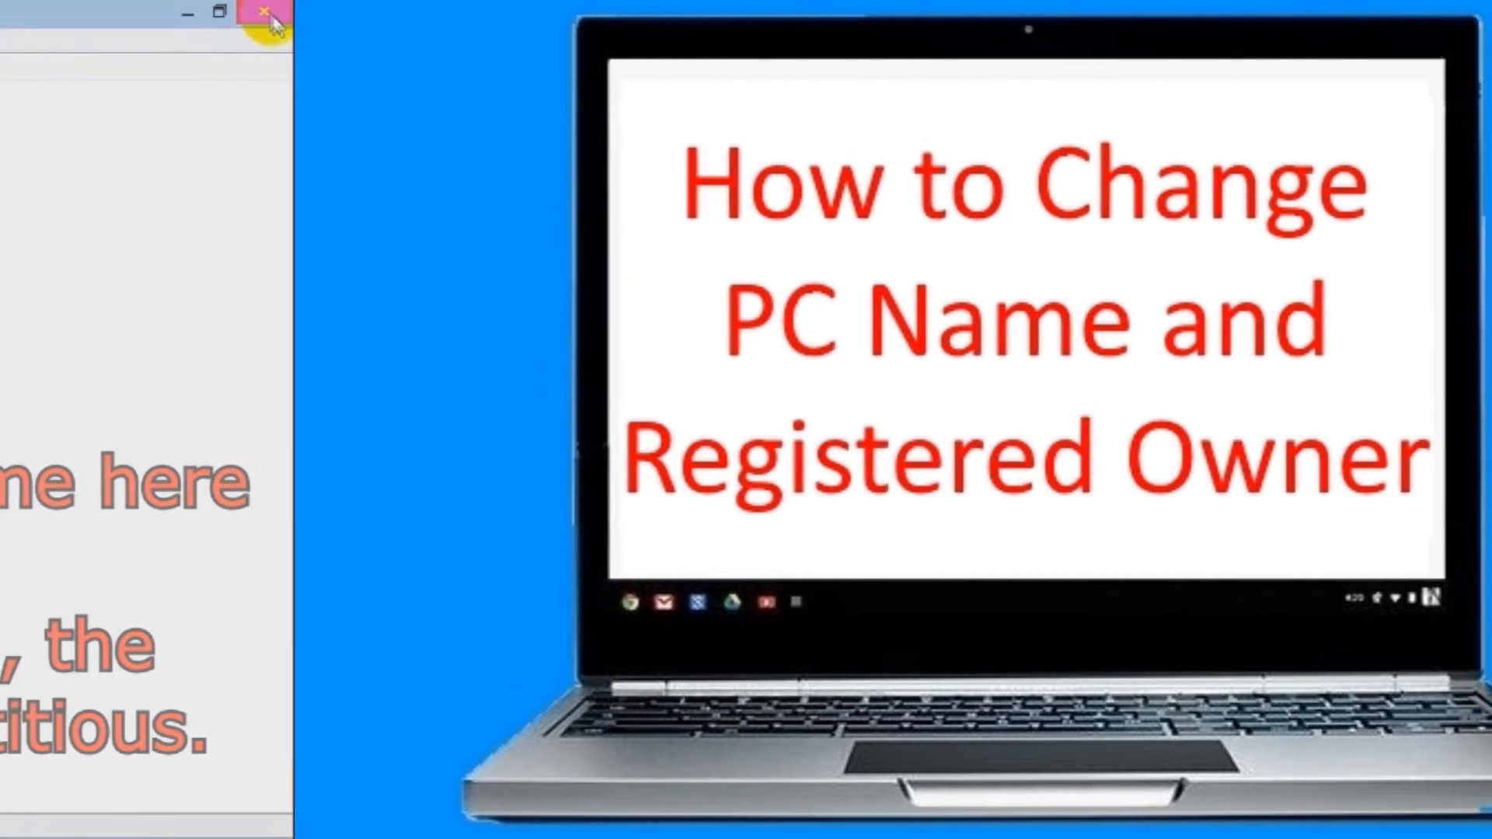
click(270, 14)
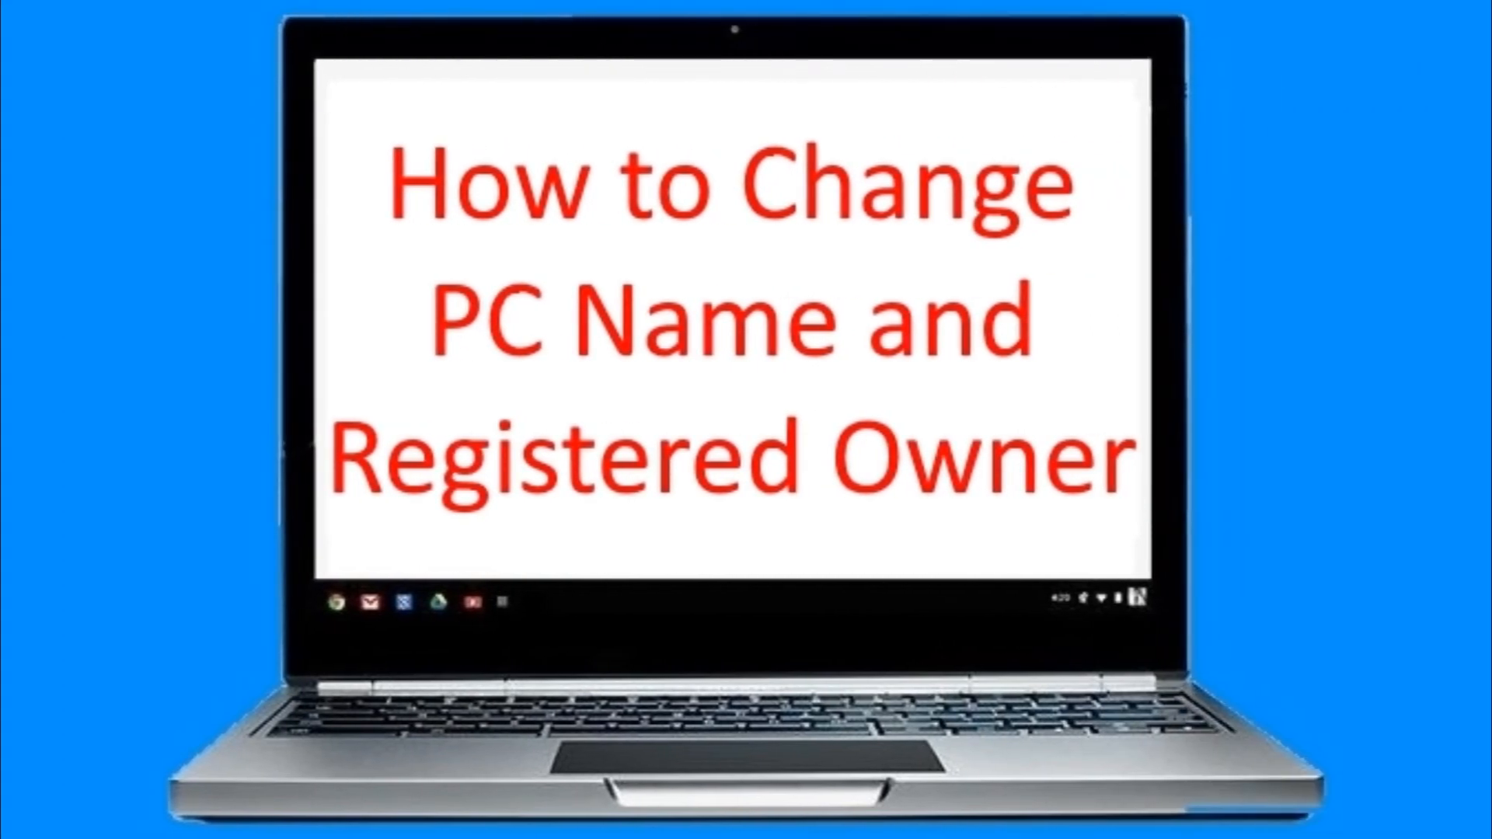